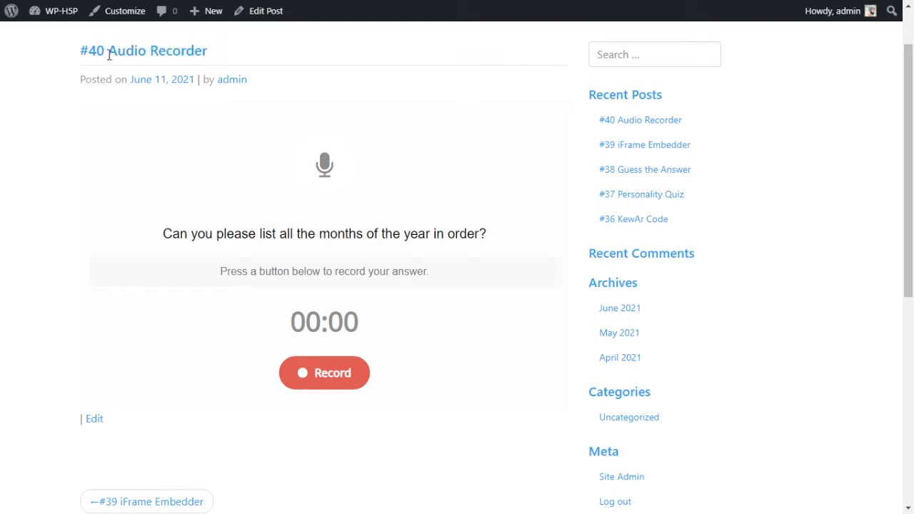
mouse_move(424, 318)
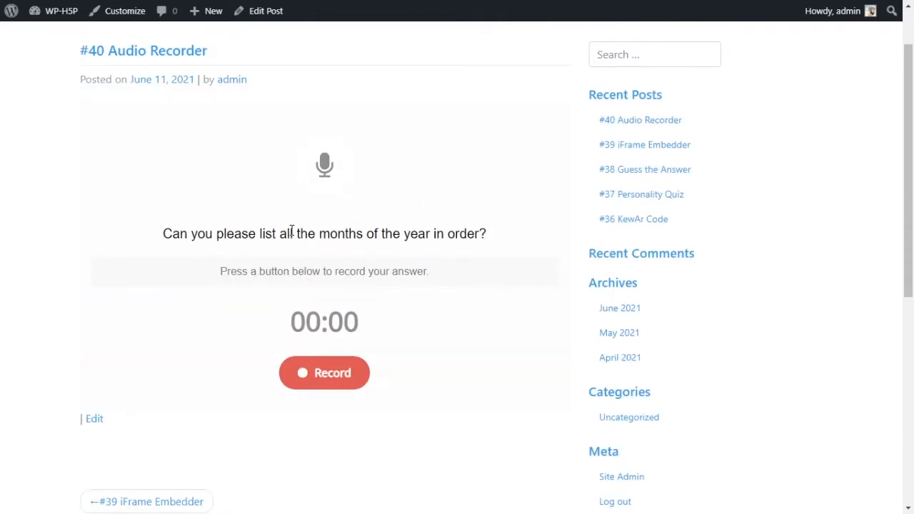
- Record an 11-second answer on the live post, pausing once and then resuming before finishing
drag(162, 233, 371, 233)
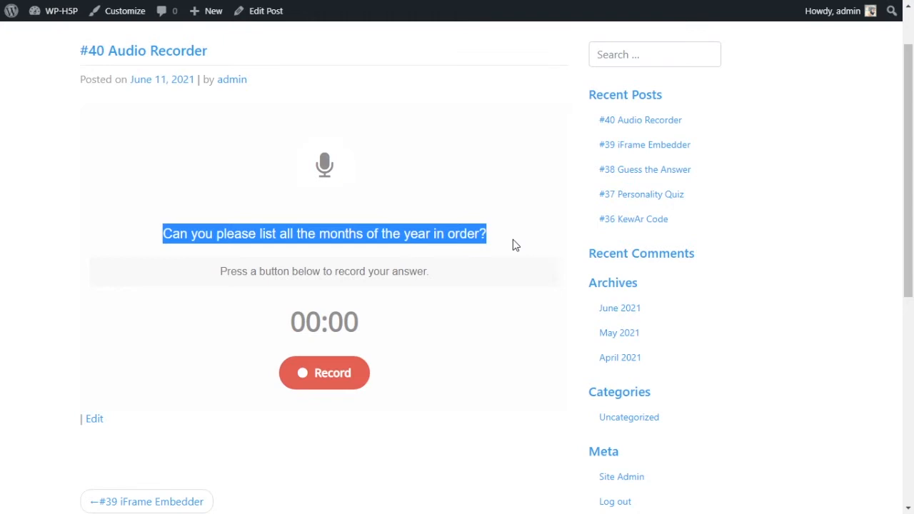
mouse_move(270, 289)
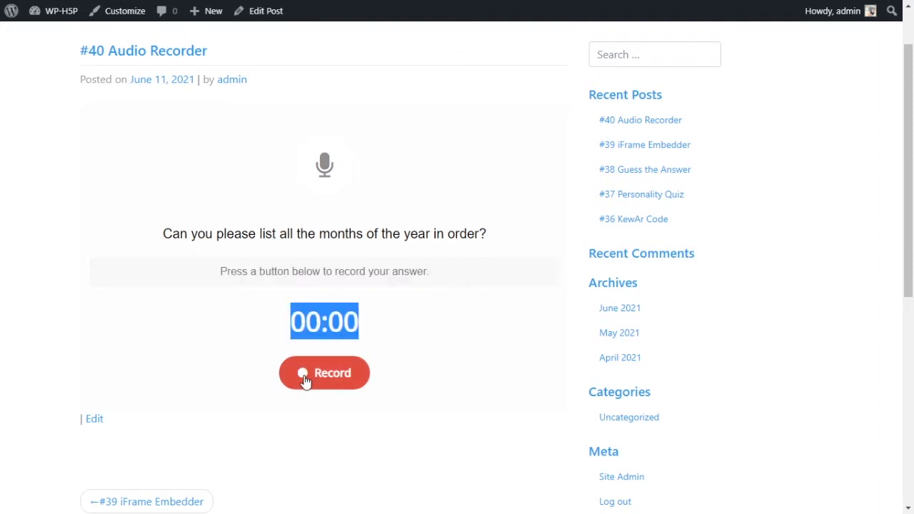
click(324, 372)
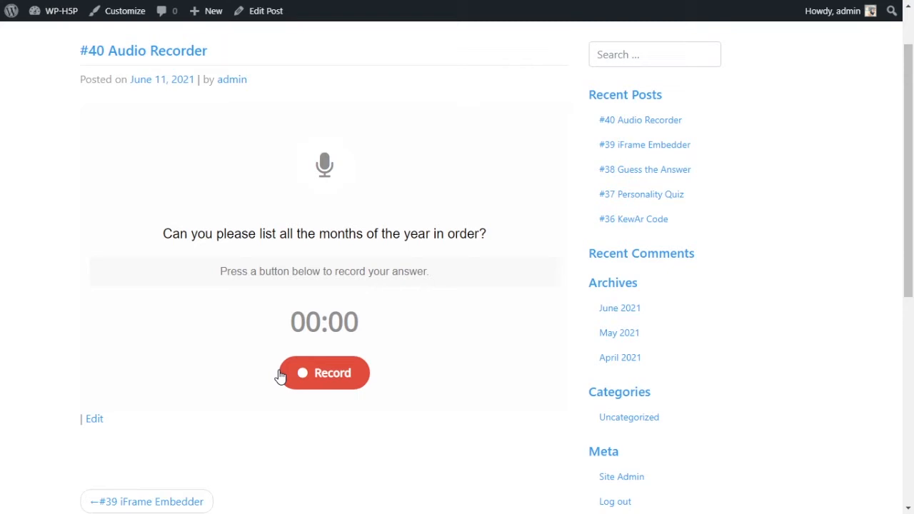
click(323, 373)
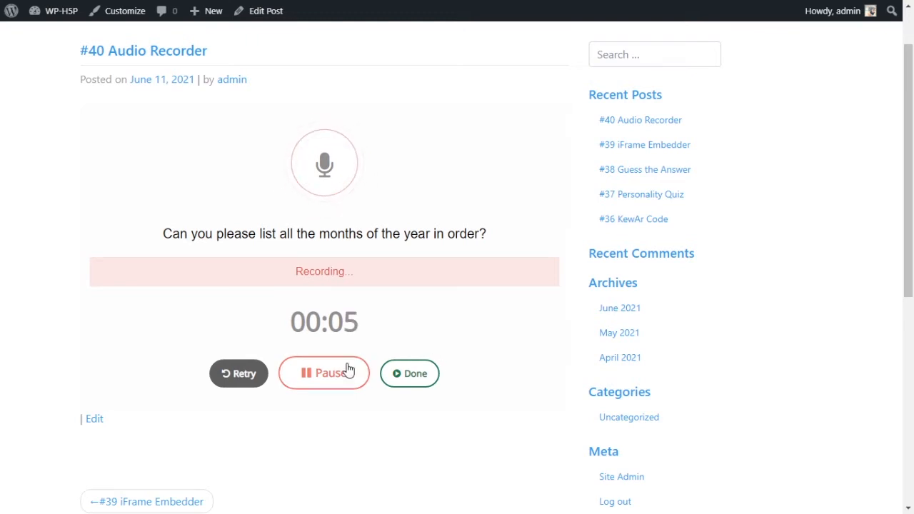
click(323, 373)
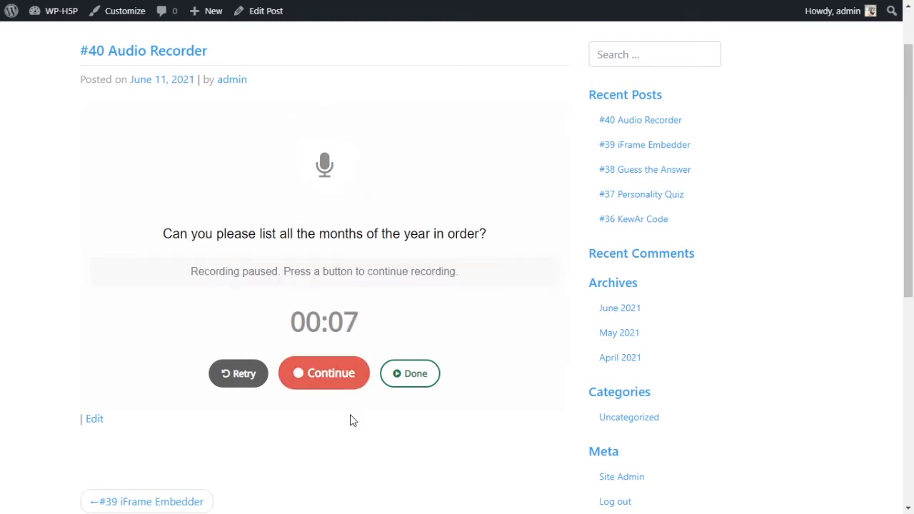
mouse_move(321, 382)
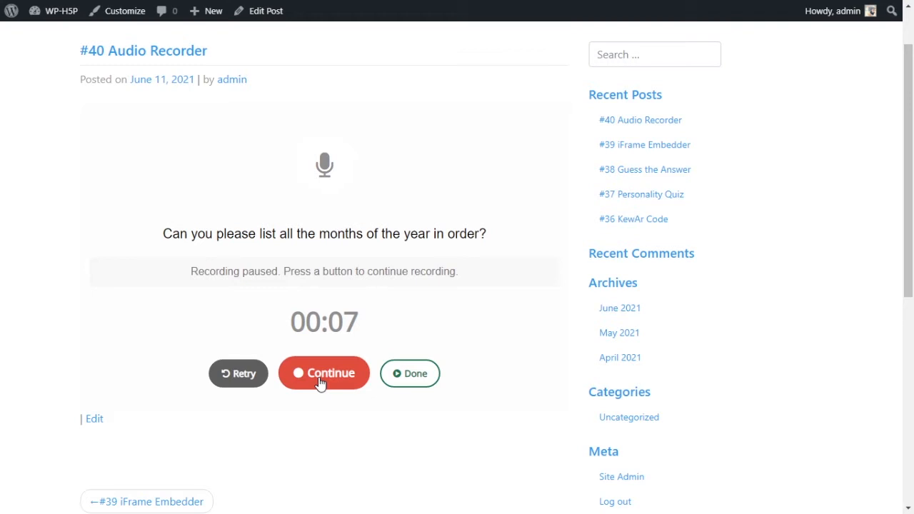
click(323, 373)
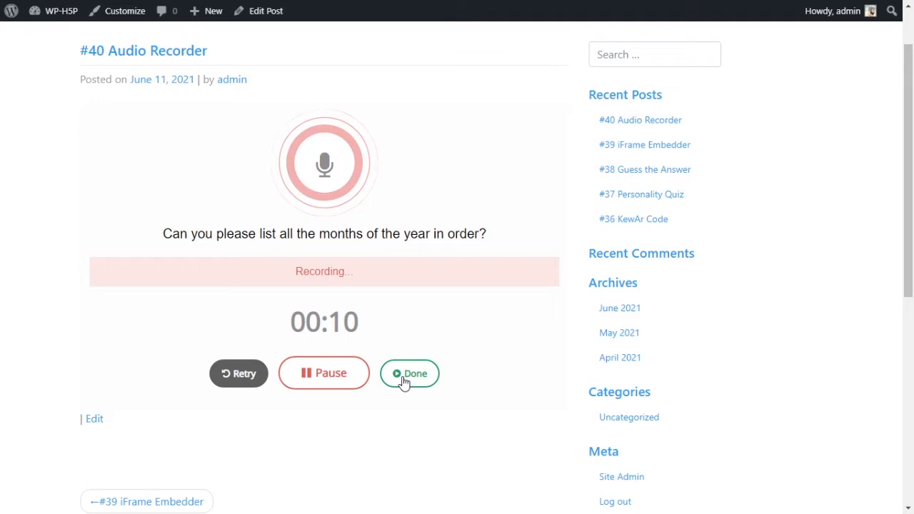
click(409, 373)
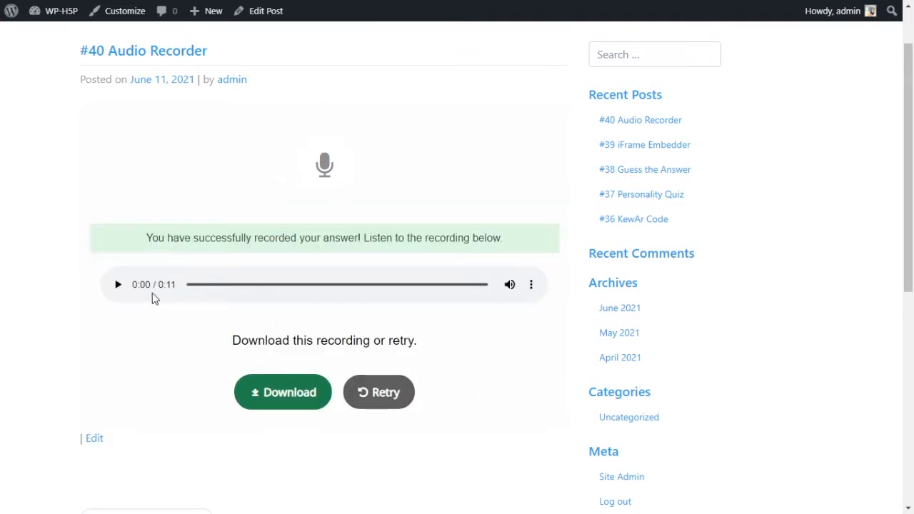
- Play the 11-second recording through once until the player returns to the start
click(118, 284)
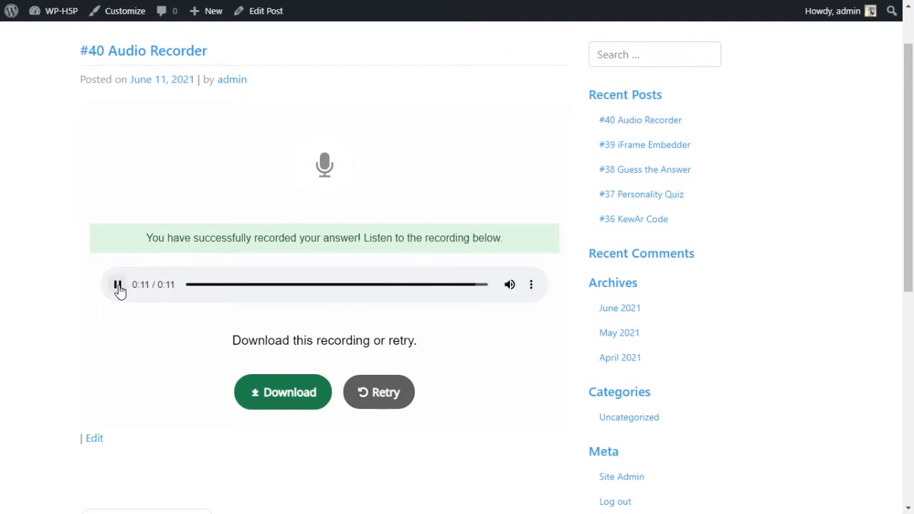
click(118, 284)
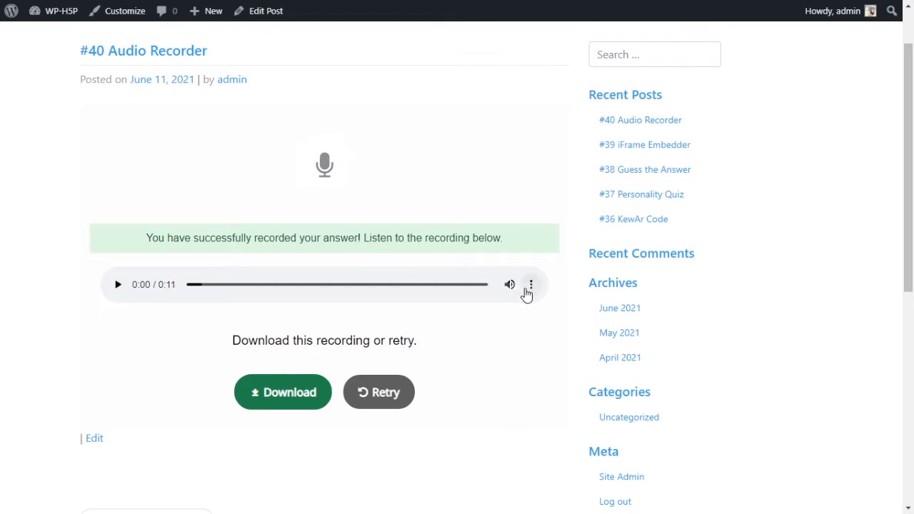
mouse_move(396, 392)
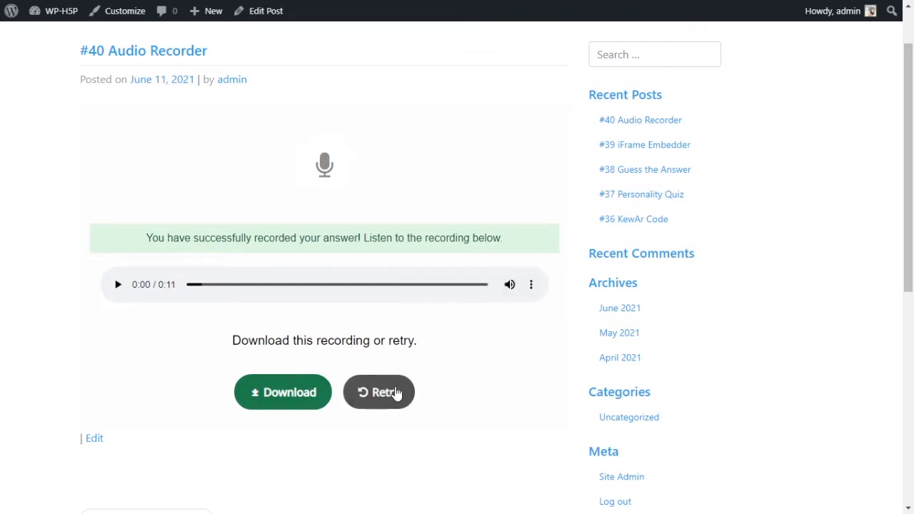
mouse_move(339, 324)
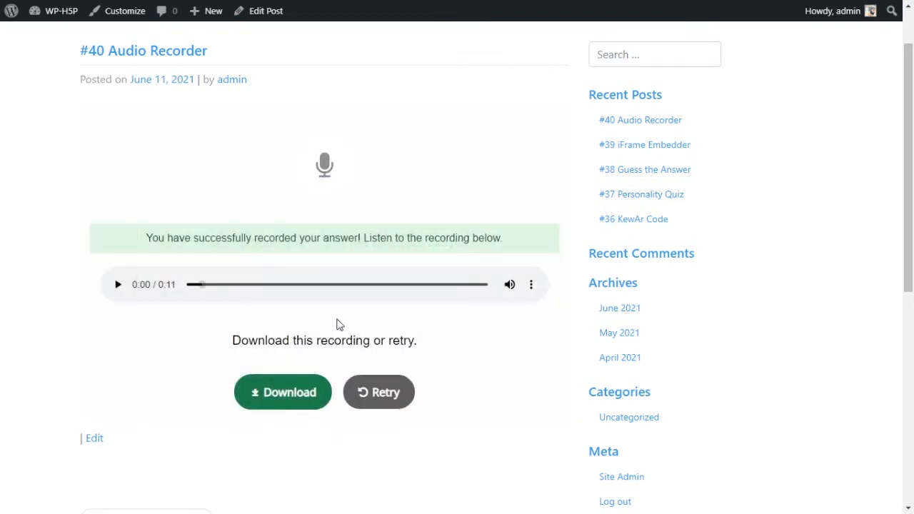
mouse_move(518, 345)
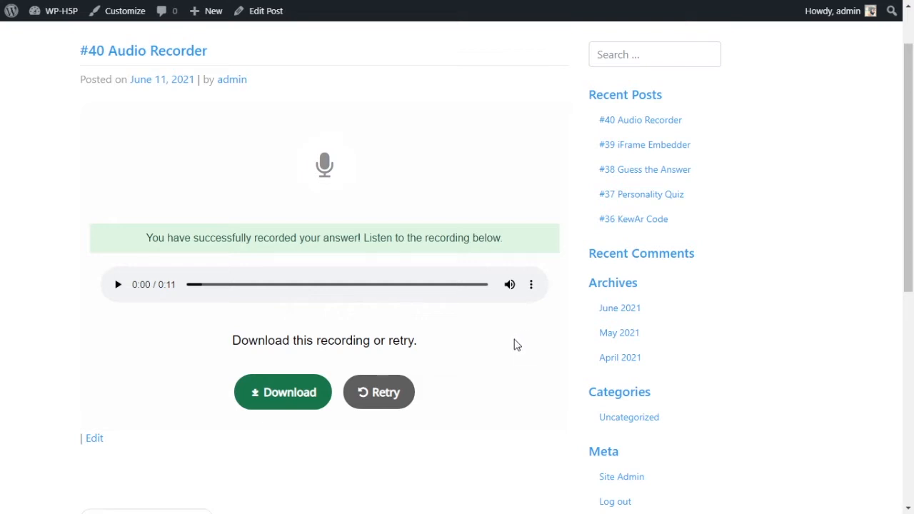
mouse_move(357, 345)
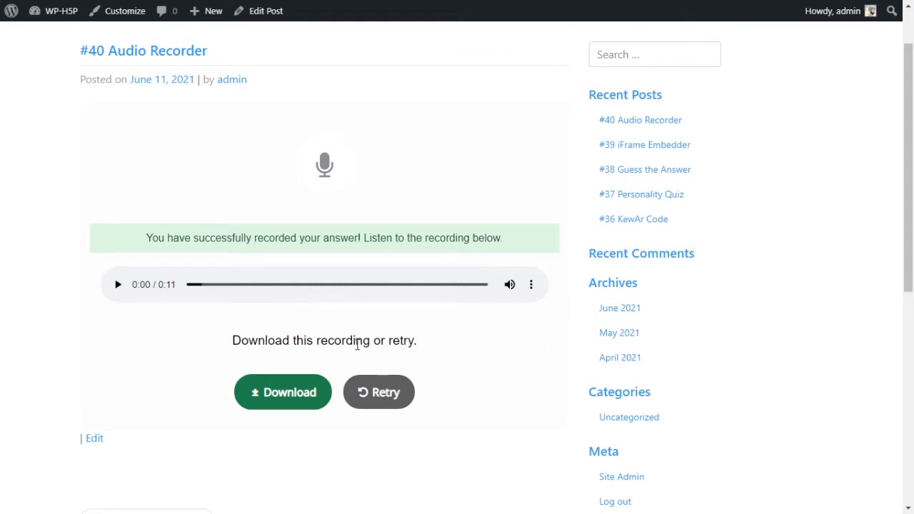
mouse_move(353, 359)
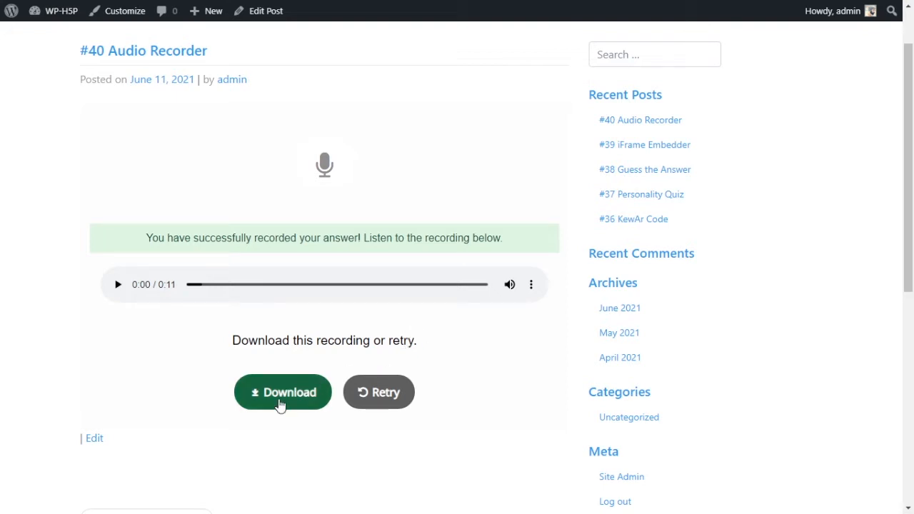
mouse_move(461, 357)
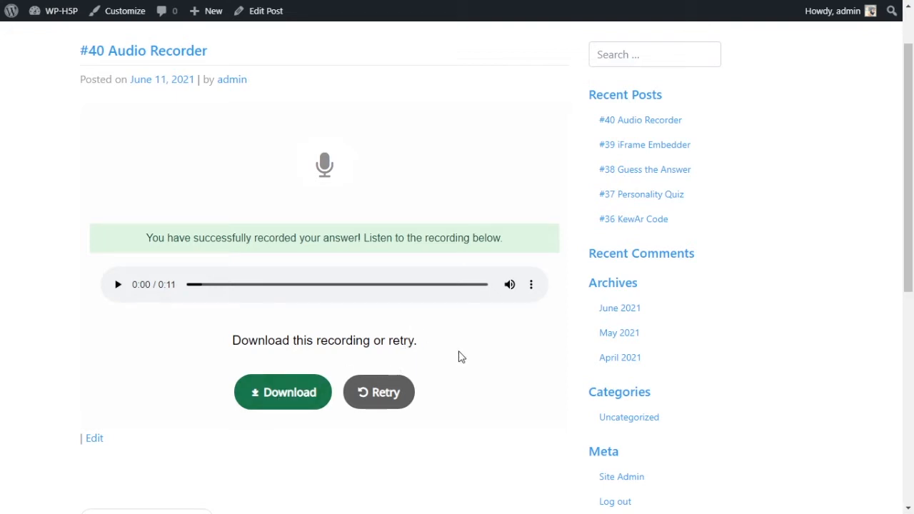
mouse_move(457, 339)
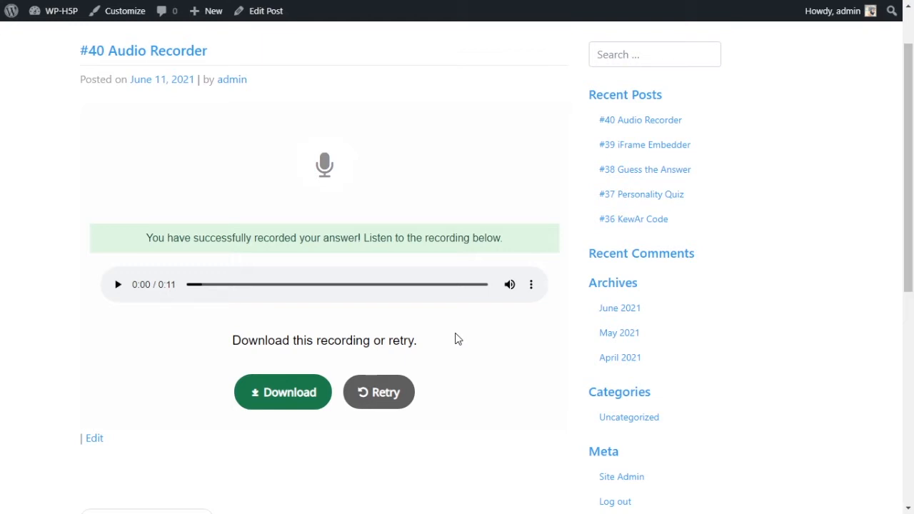
mouse_move(343, 298)
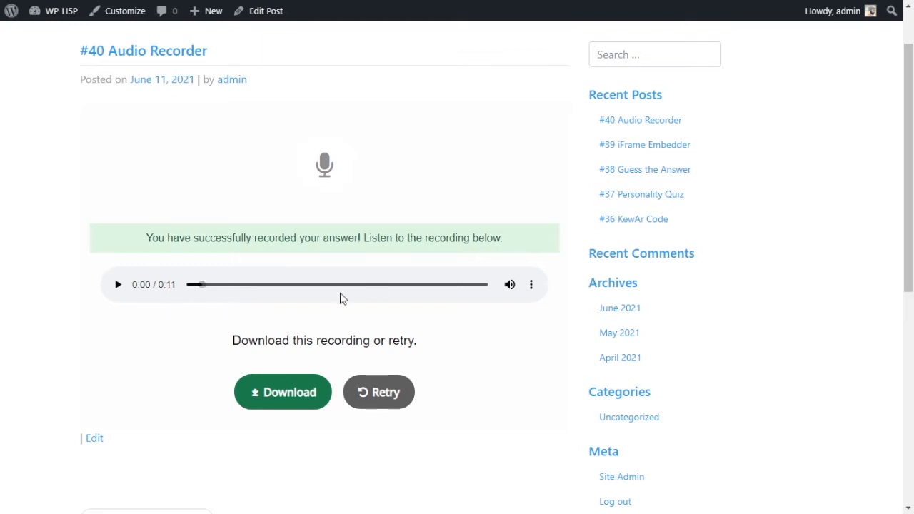
mouse_move(346, 305)
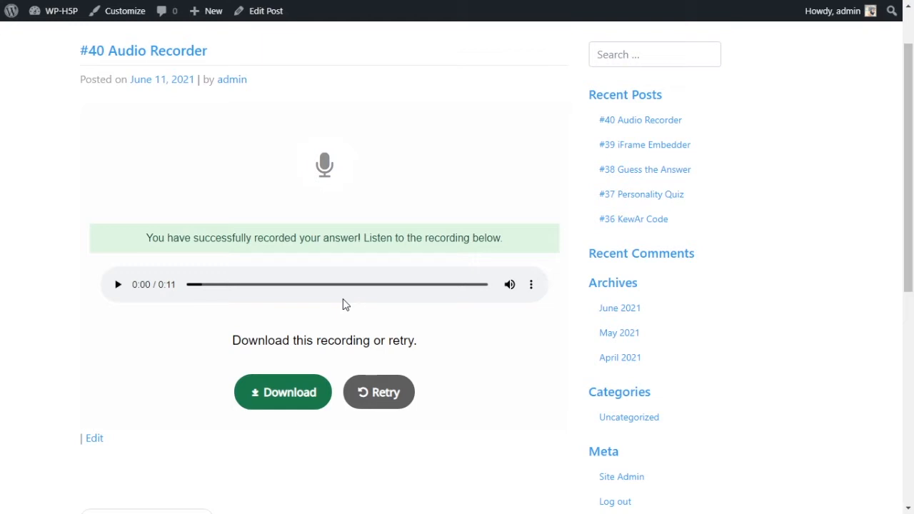
mouse_move(341, 300)
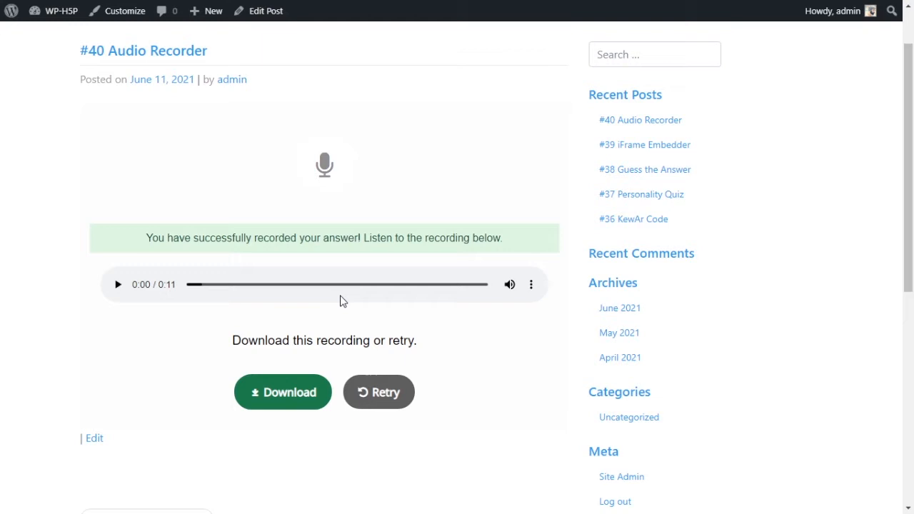
mouse_move(231, 299)
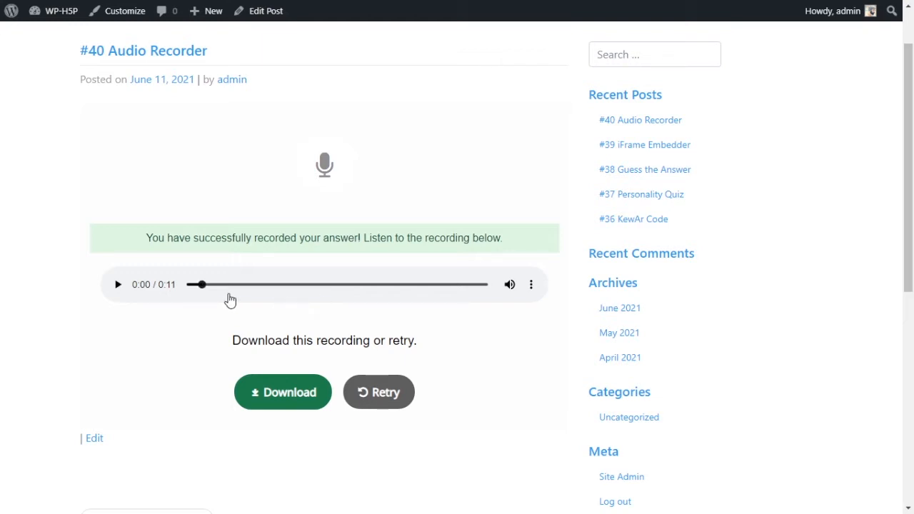
mouse_move(229, 298)
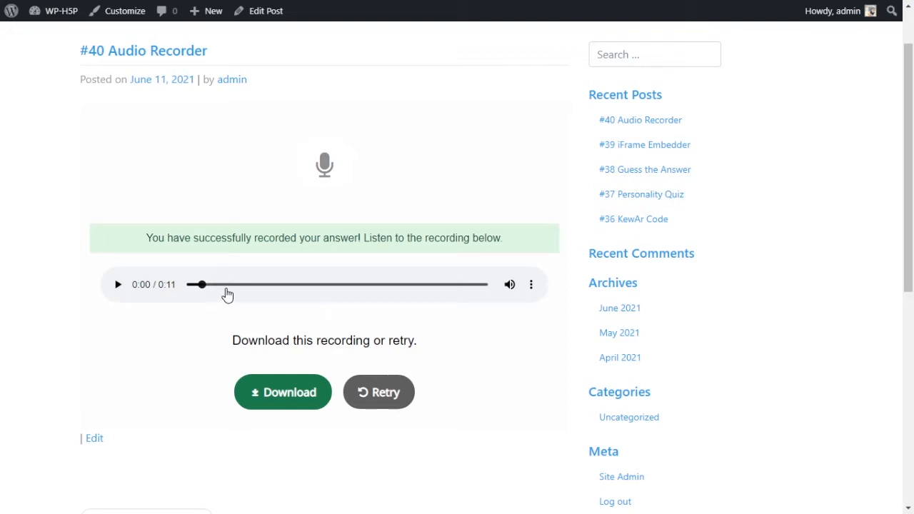
mouse_move(216, 295)
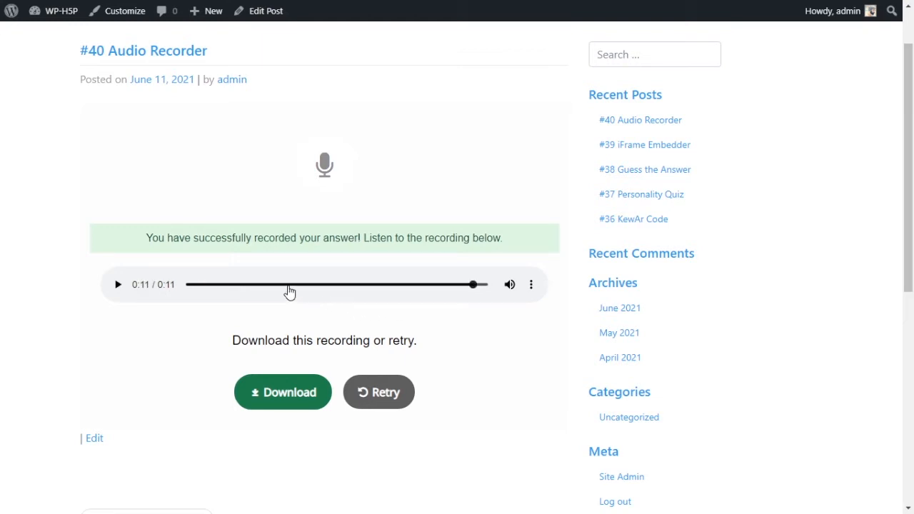
mouse_move(299, 320)
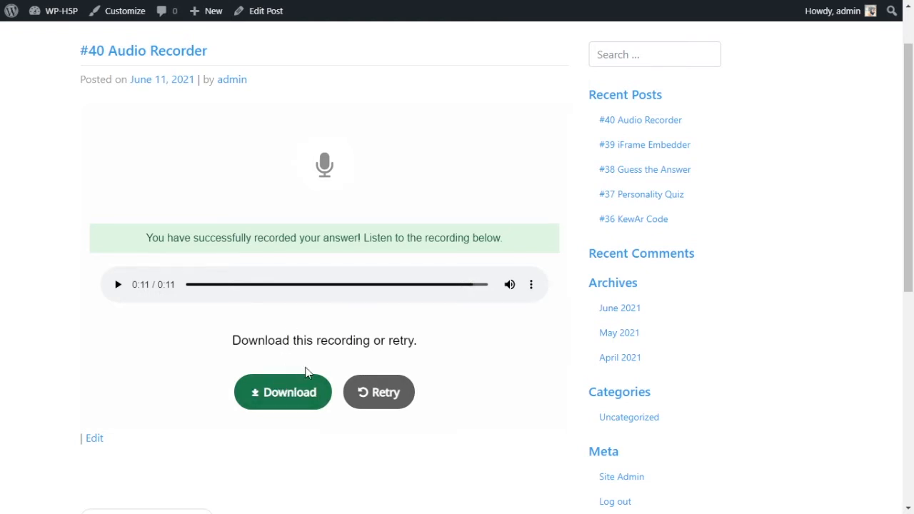
mouse_move(430, 305)
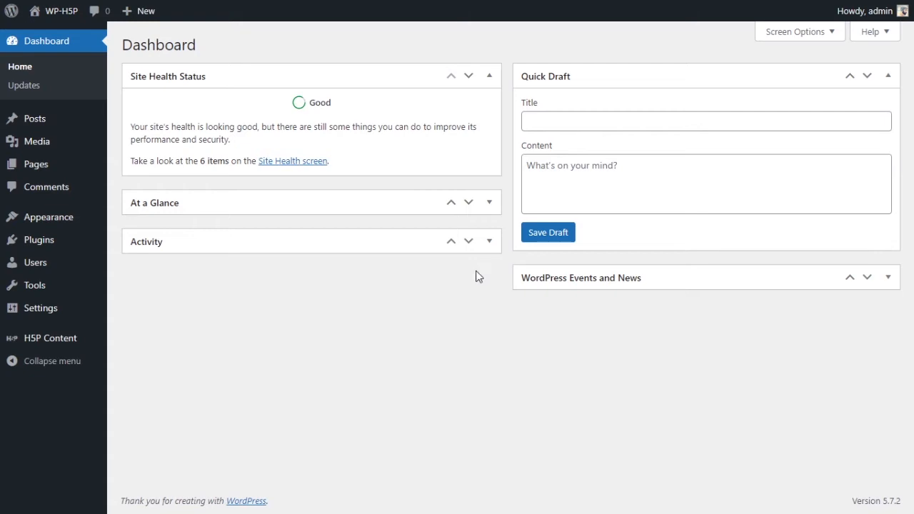
mouse_move(465, 298)
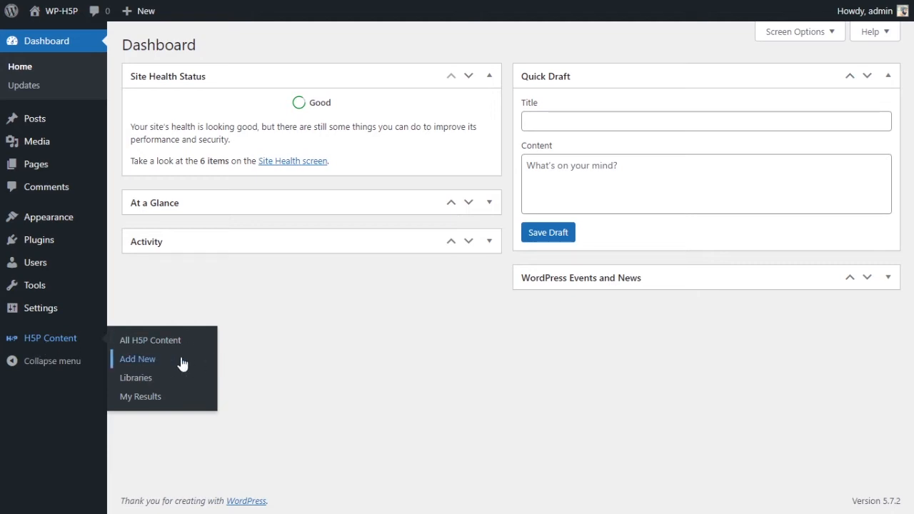
- Open H5P Content > Add New to begin a new H5P content item
click(137, 358)
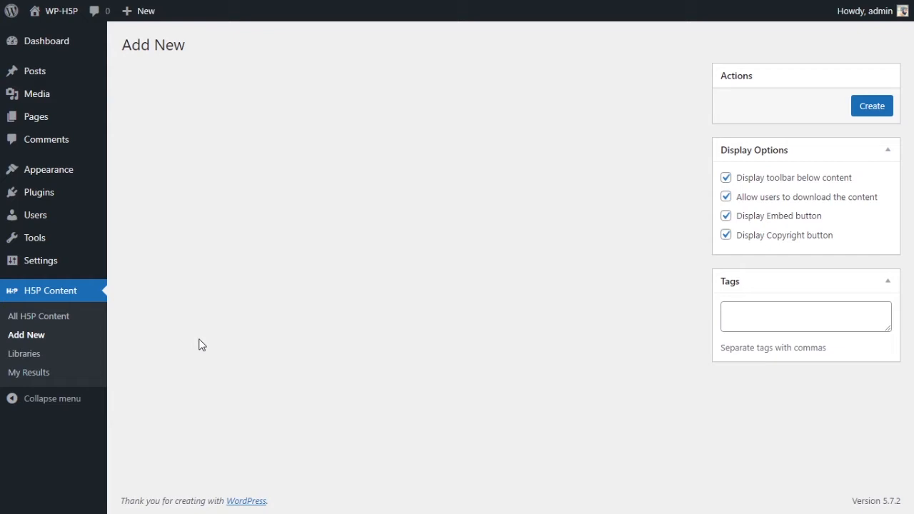
mouse_move(450, 218)
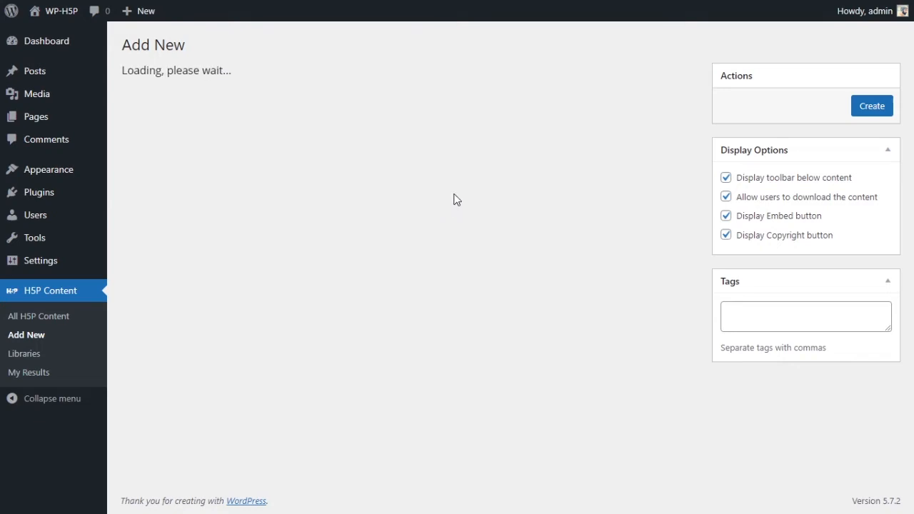
mouse_move(669, 255)
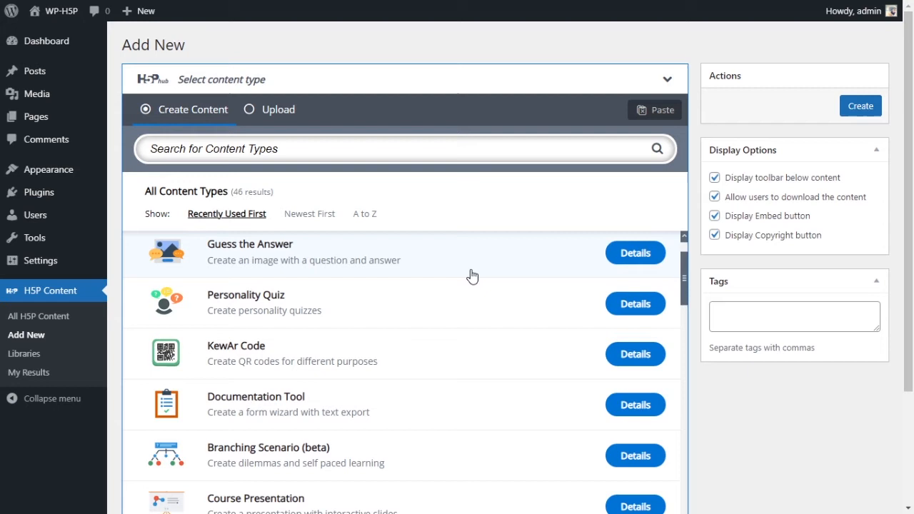
- Search the content type list for 'audio' to find Audio Recorder
scroll(up, 3)
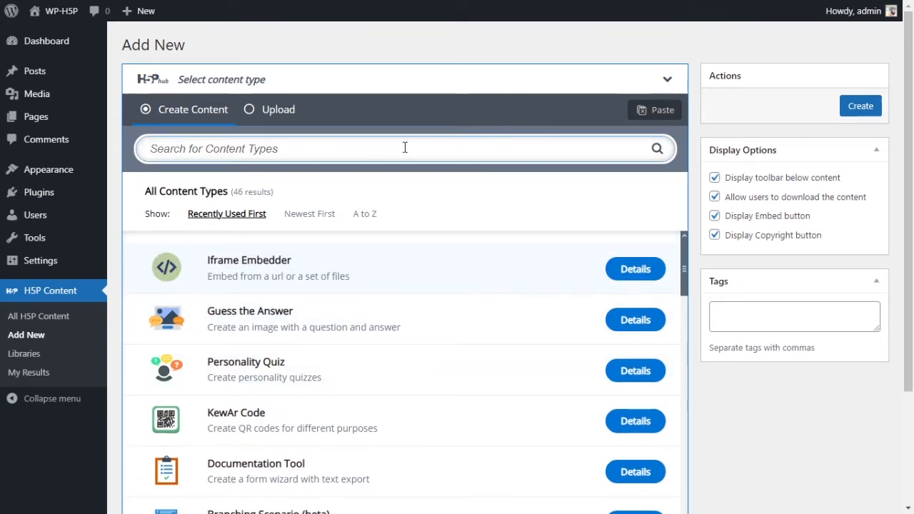
text(audio)
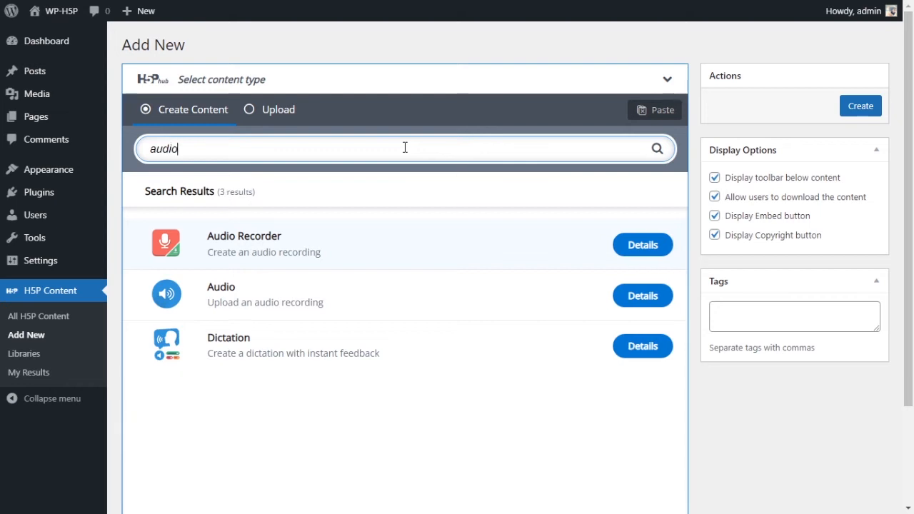
mouse_move(332, 248)
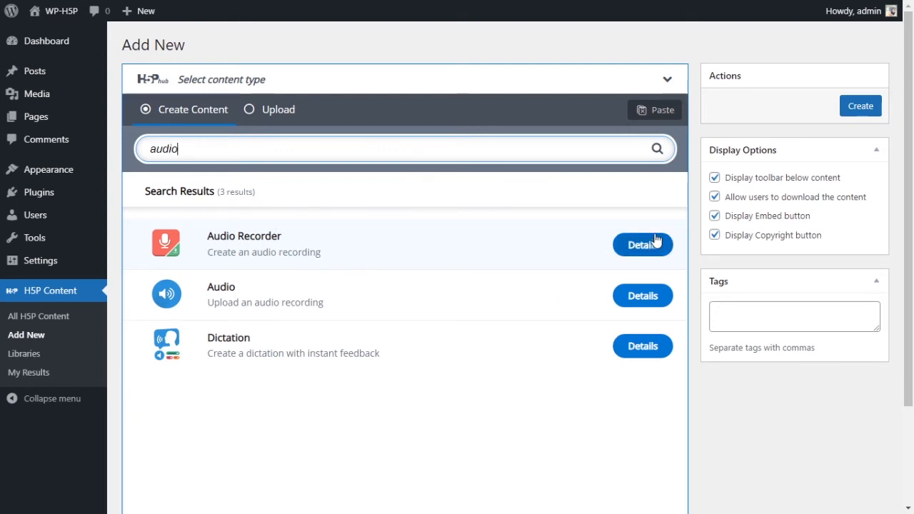
mouse_move(314, 236)
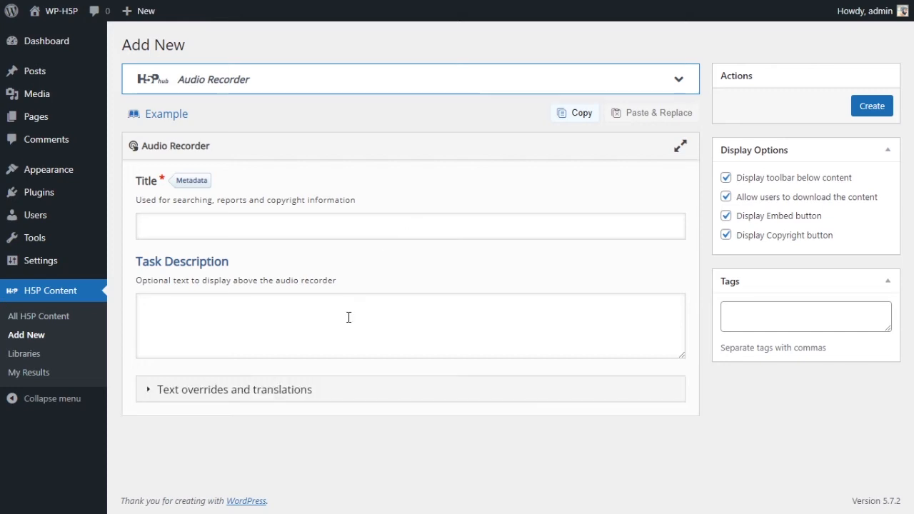
mouse_move(697, 231)
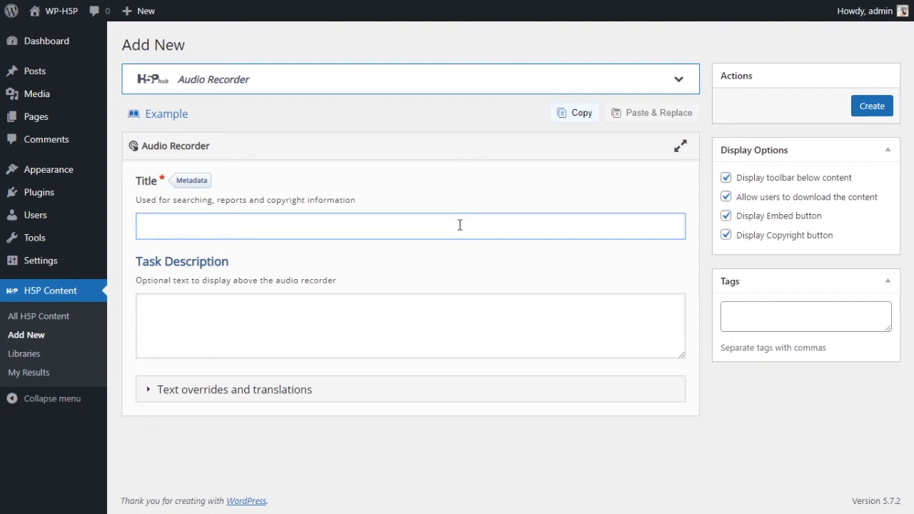
- Enter title 'Audio Recorder' and task 'Can you please list all the months of the year in order?'
text(Audio)
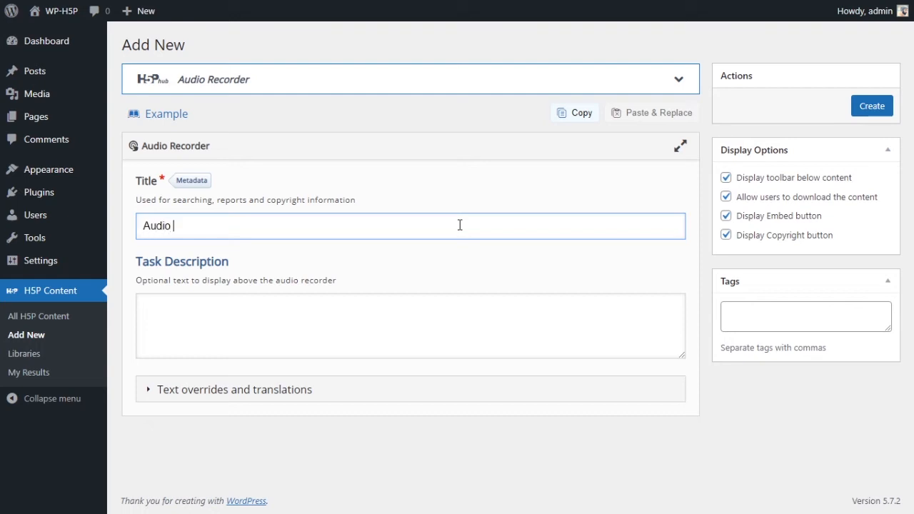
text(Recorder)
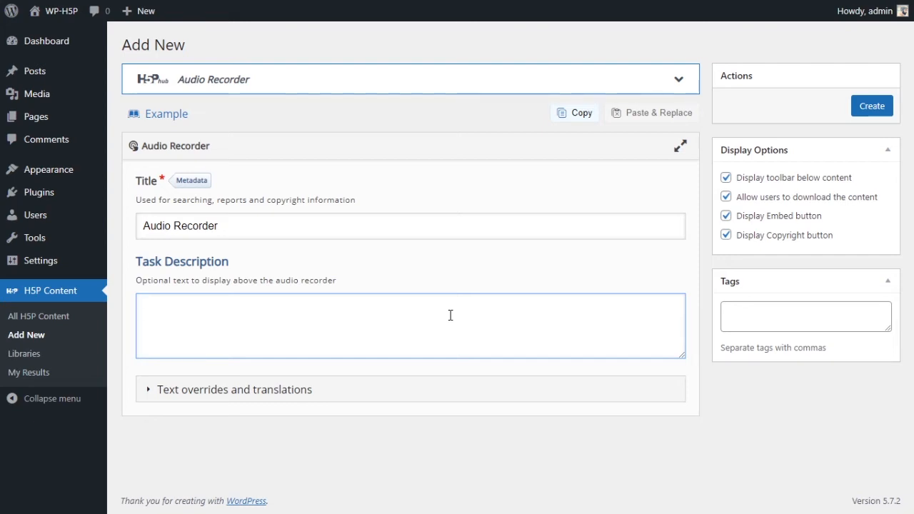
text(Can you)
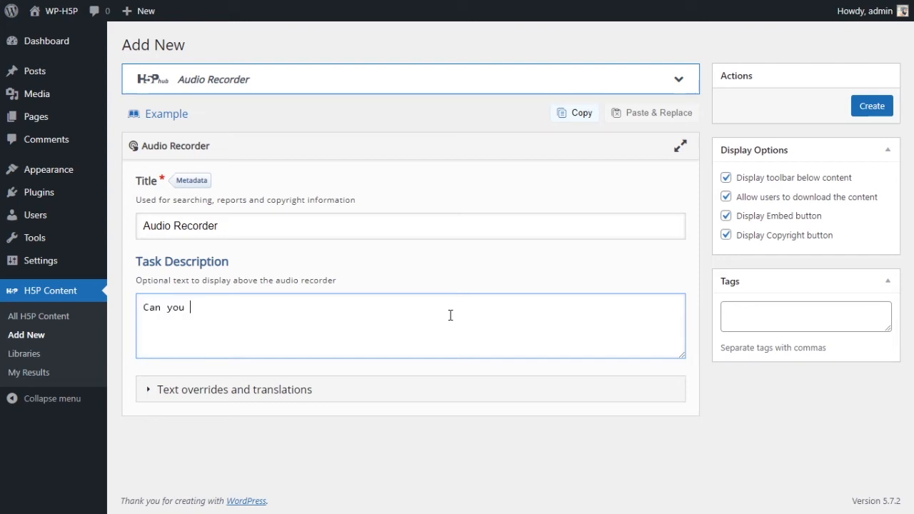
text(please li)
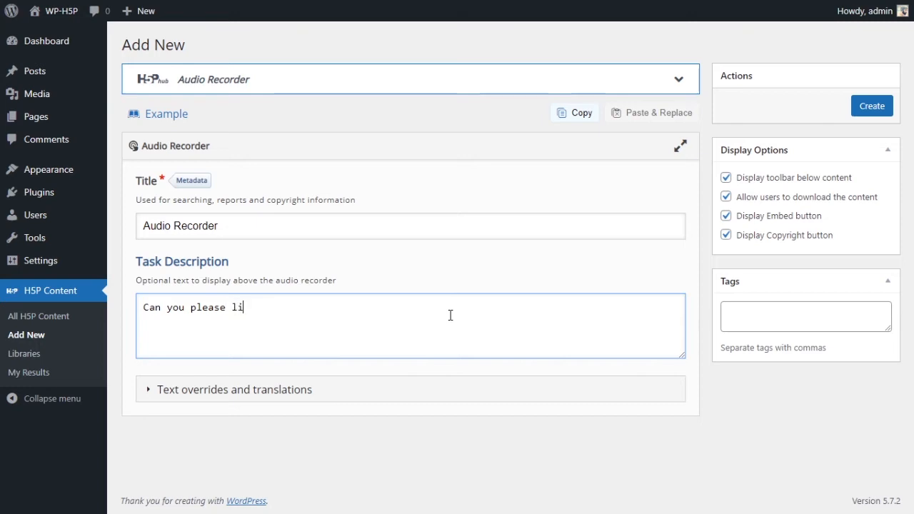
text(st all the)
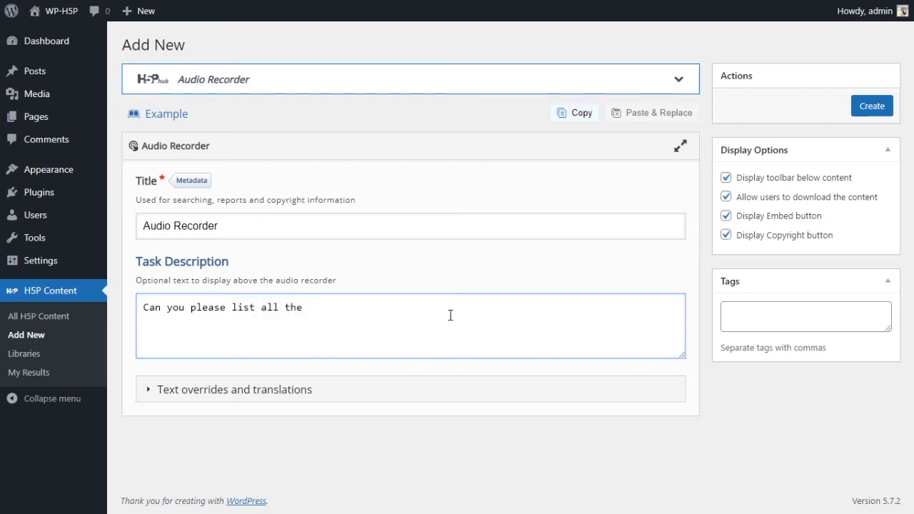
text(months of)
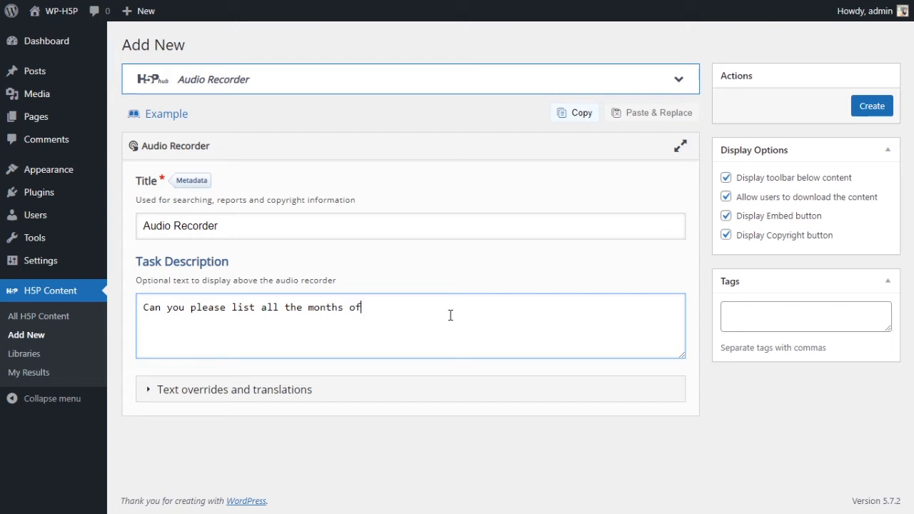
text(the year in)
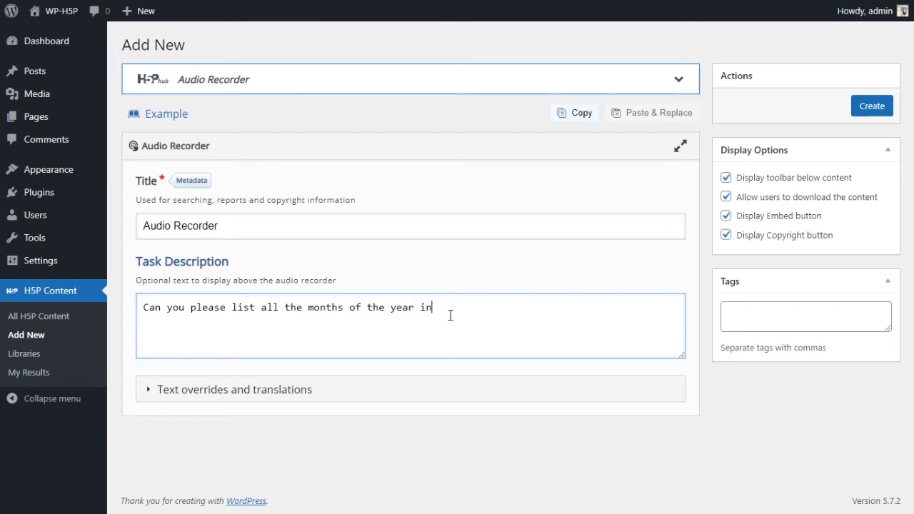
text(ordder)
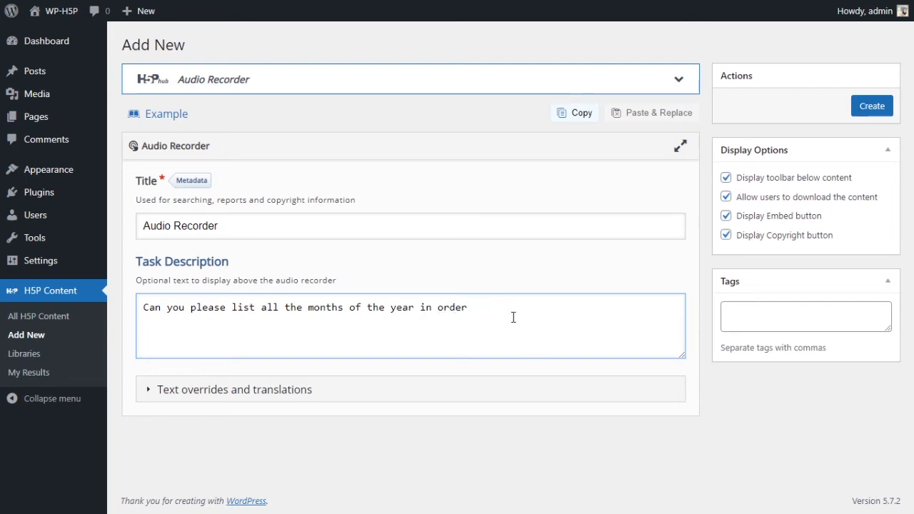
text(?)
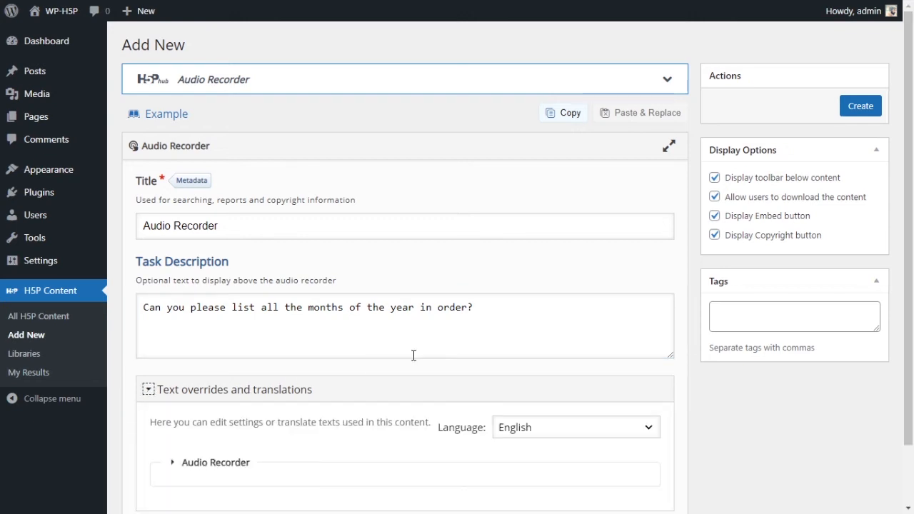
scroll(down, 3)
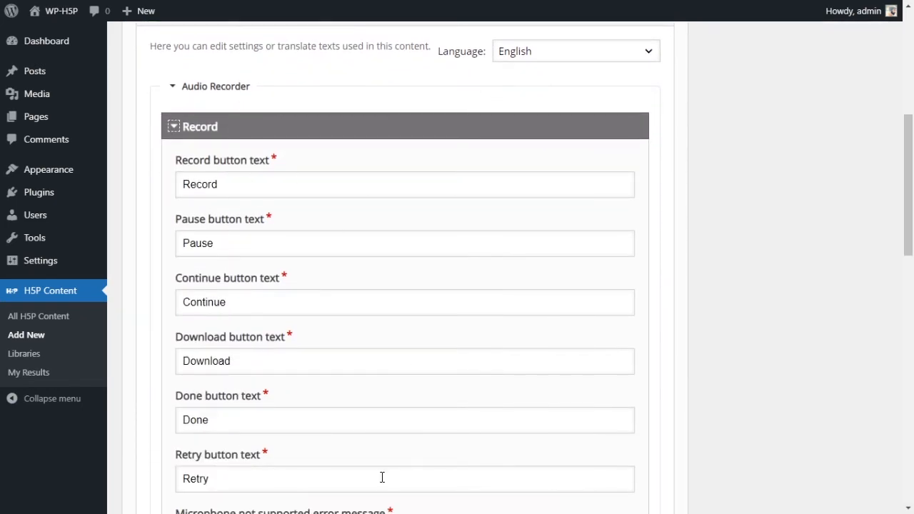
scroll(down, 3)
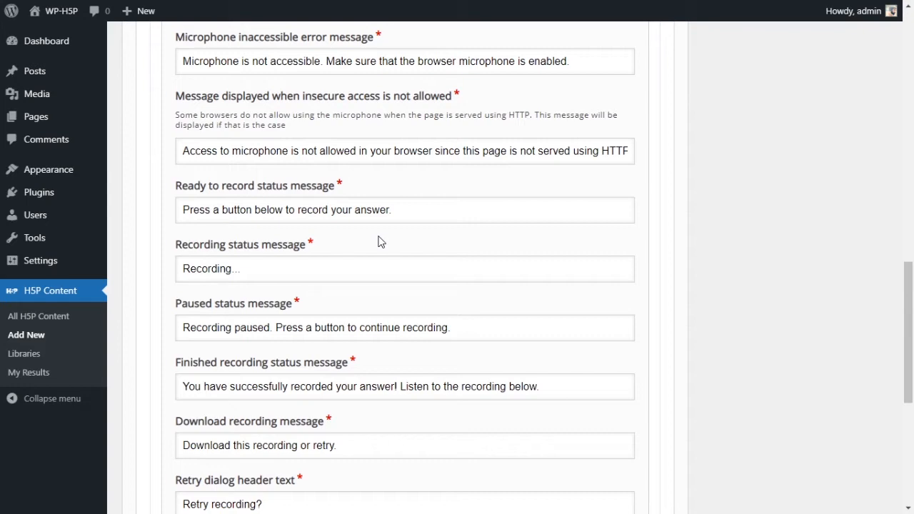
scroll(up, 3)
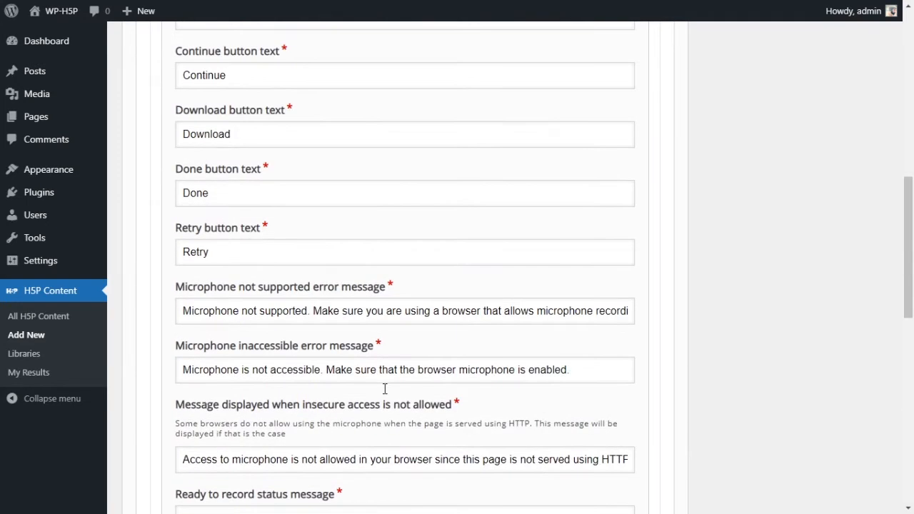
scroll(up, 3)
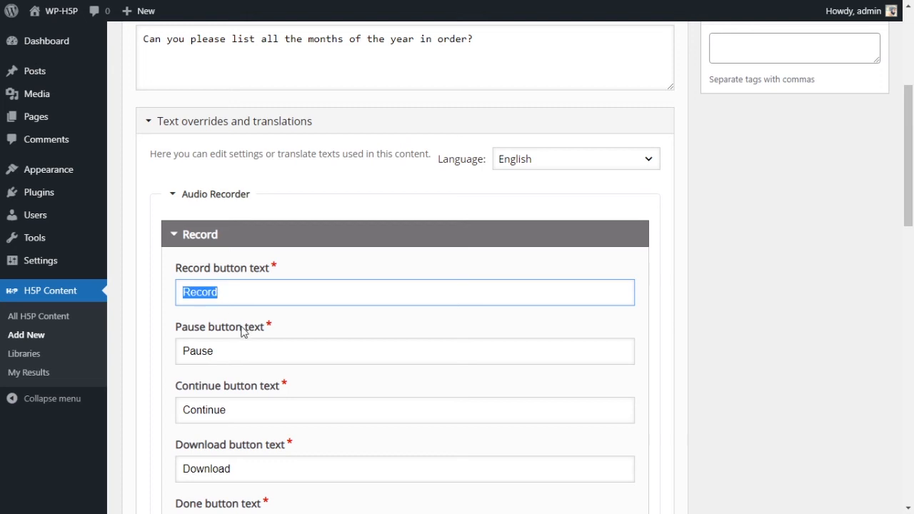
scroll(up, 3)
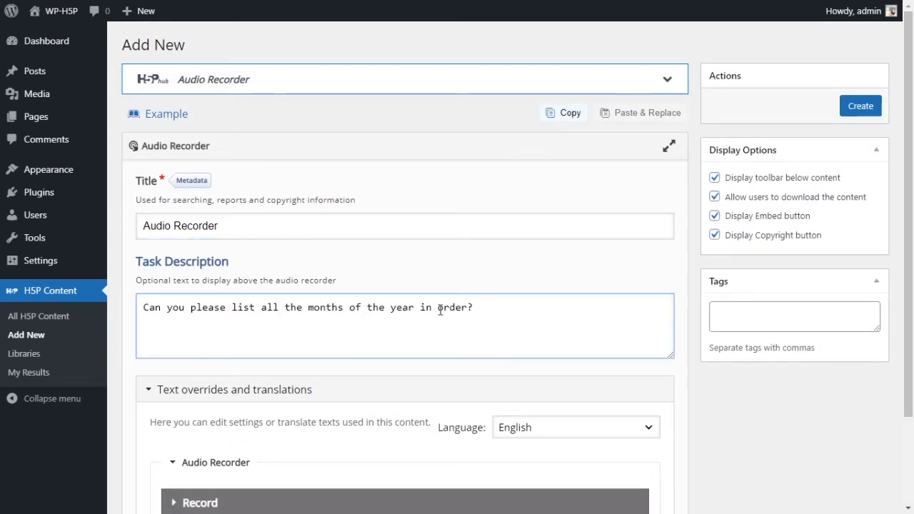
- Create the Audio Recorder content, producing shortcode [h5p id="91"]
triple_click(307, 307)
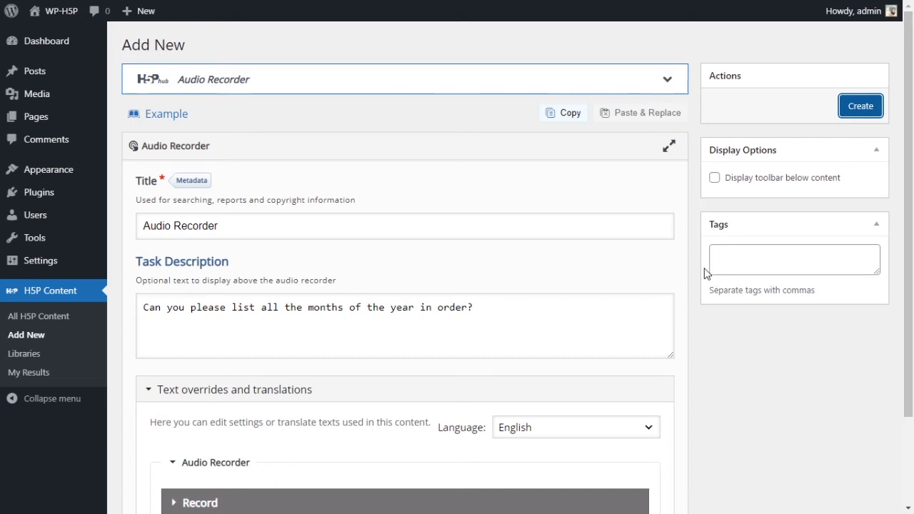
click(859, 105)
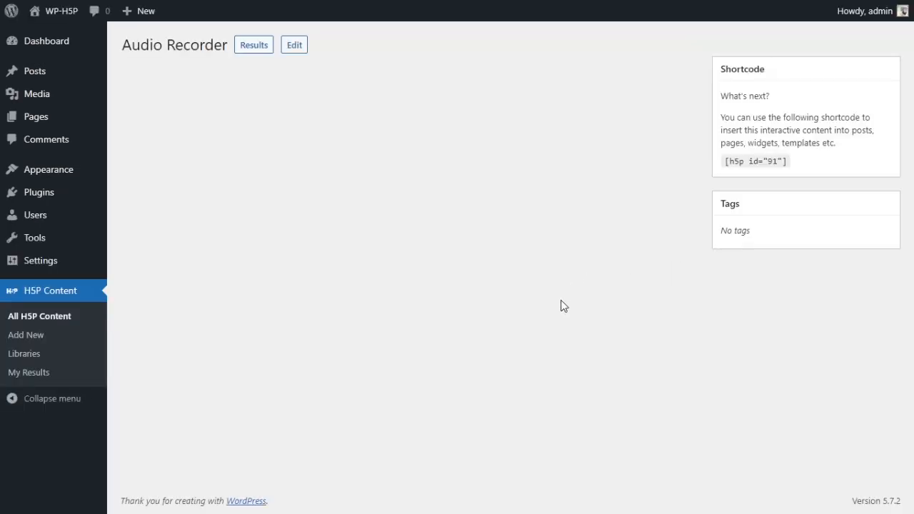
mouse_move(579, 297)
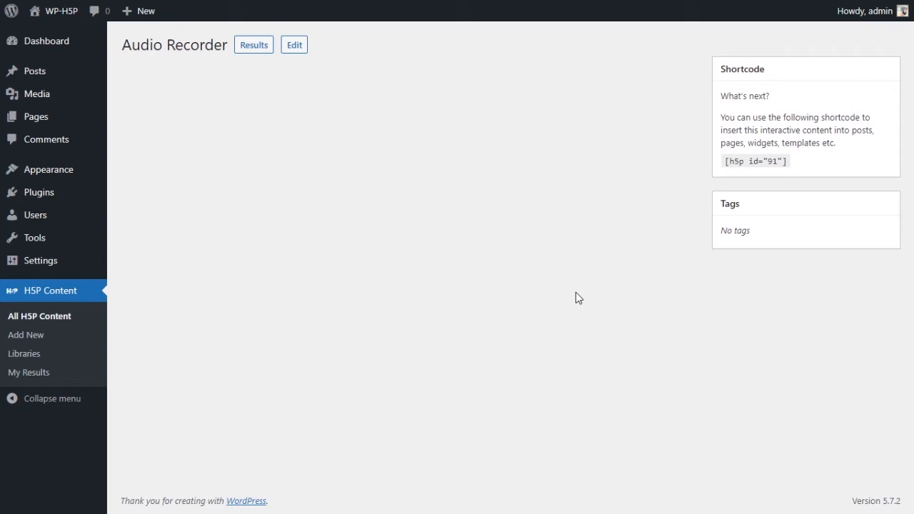
mouse_move(575, 293)
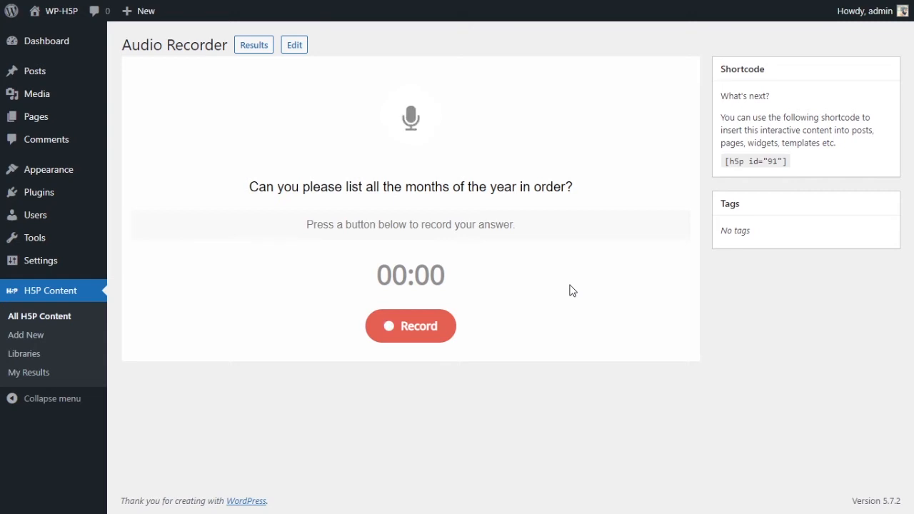
mouse_move(476, 159)
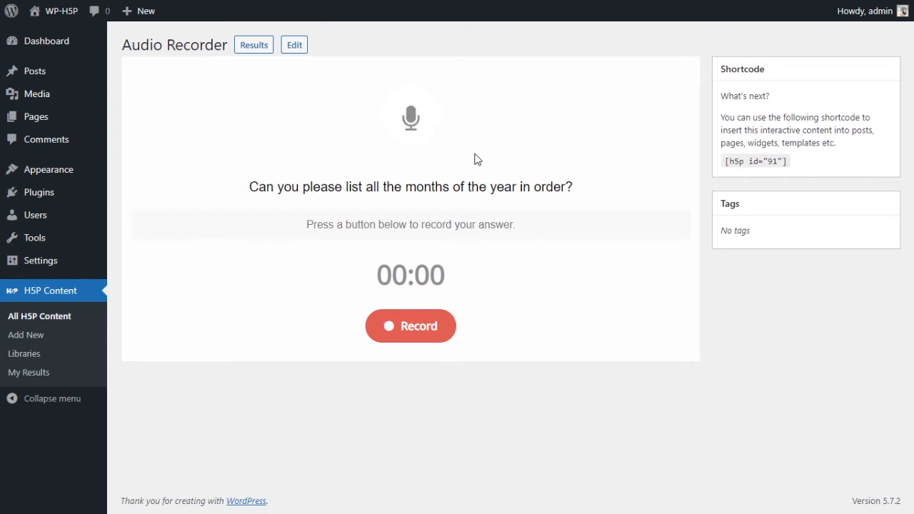
mouse_move(410, 133)
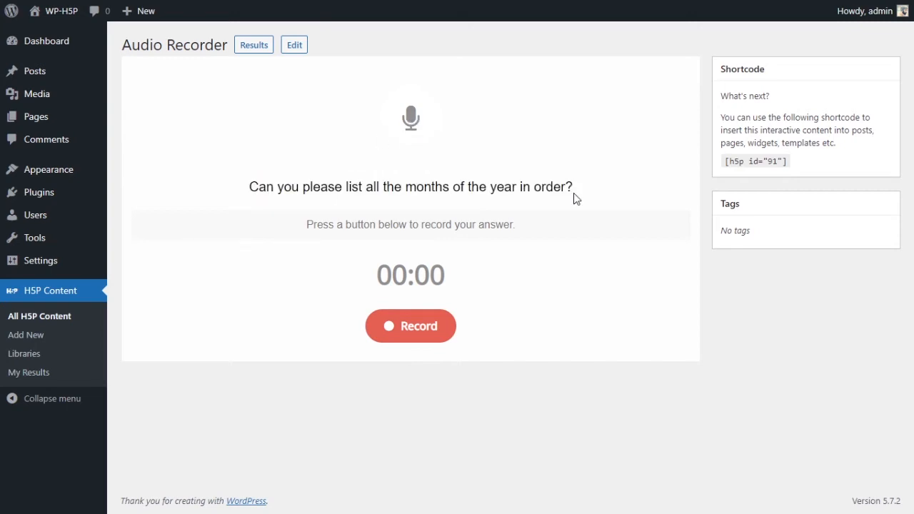
mouse_move(563, 226)
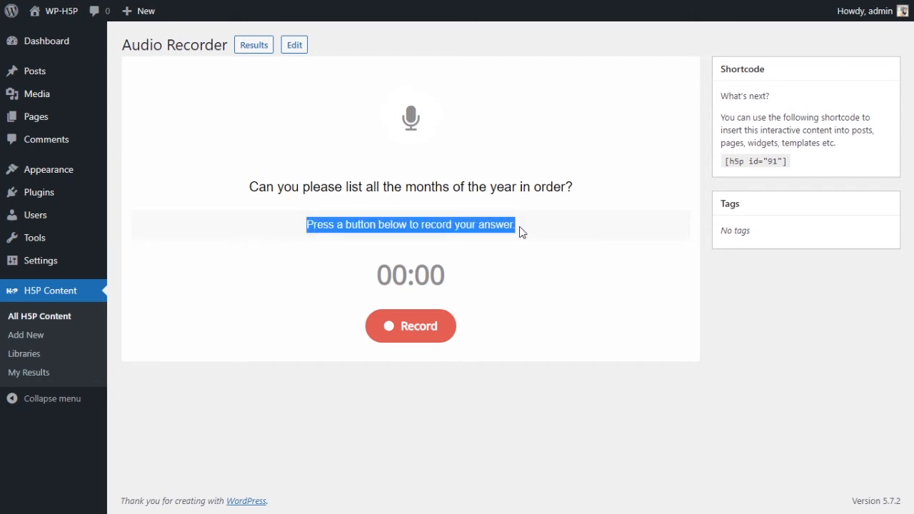
mouse_move(370, 277)
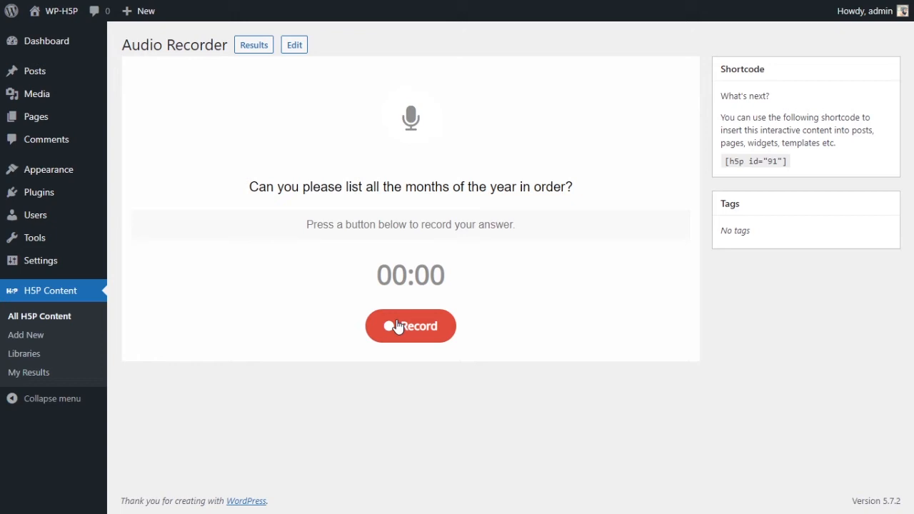
mouse_move(509, 304)
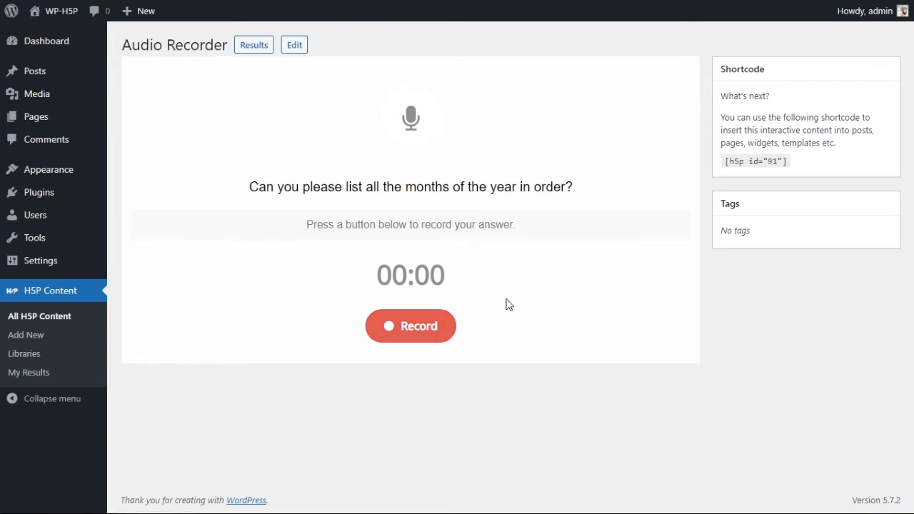
mouse_move(214, 86)
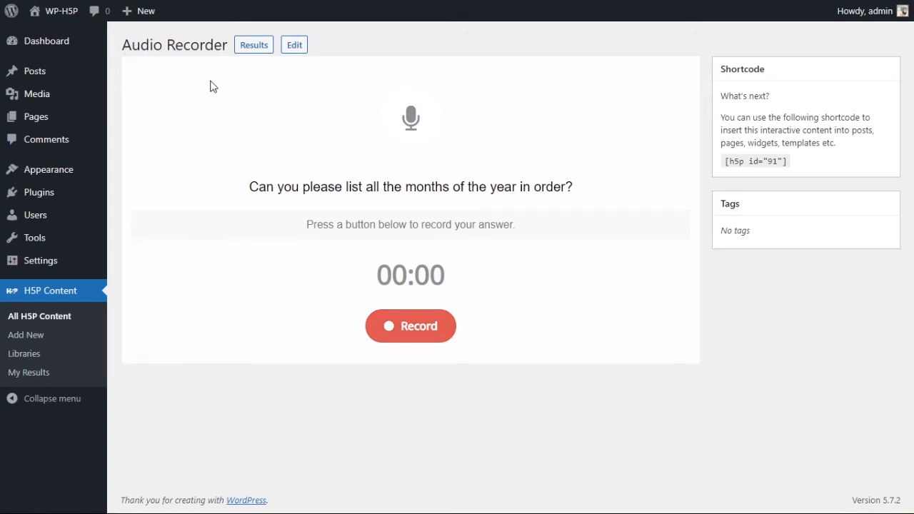
mouse_move(227, 80)
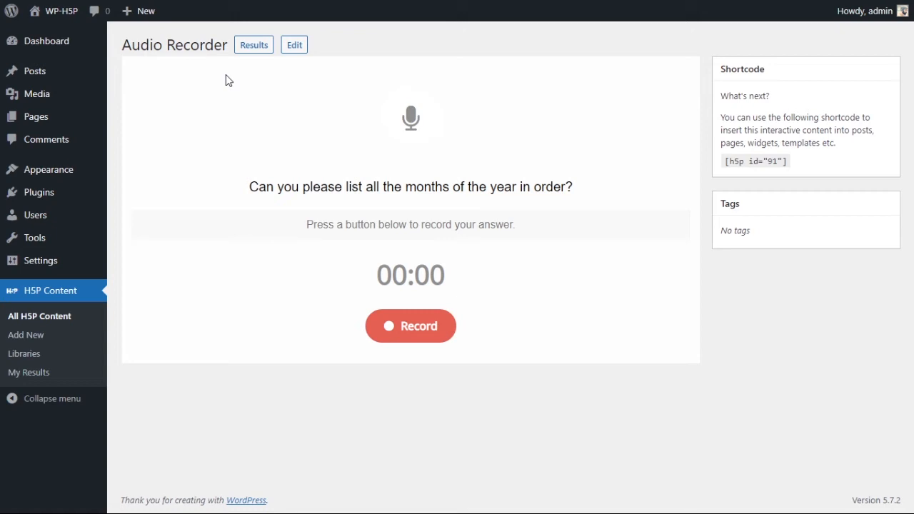
mouse_move(149, 80)
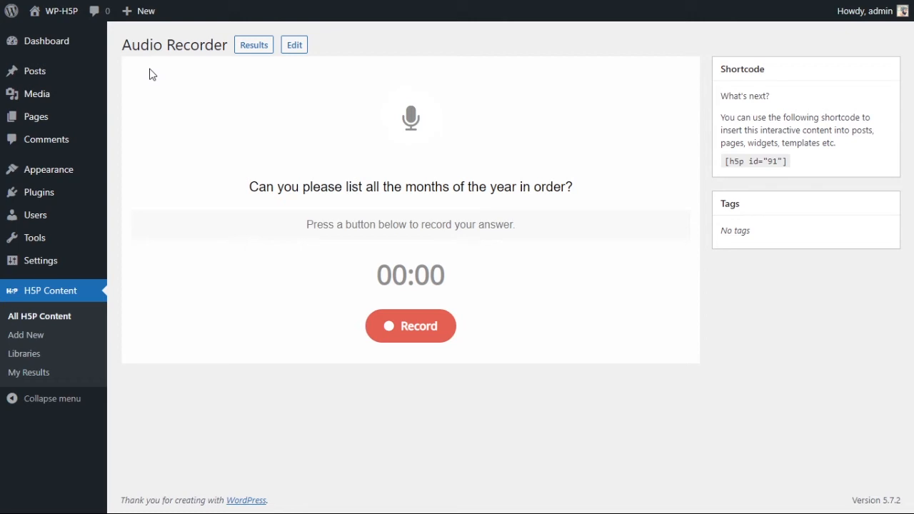
- Record a 30-second answer to the months question, pausing once and resuming before finishing
click(411, 326)
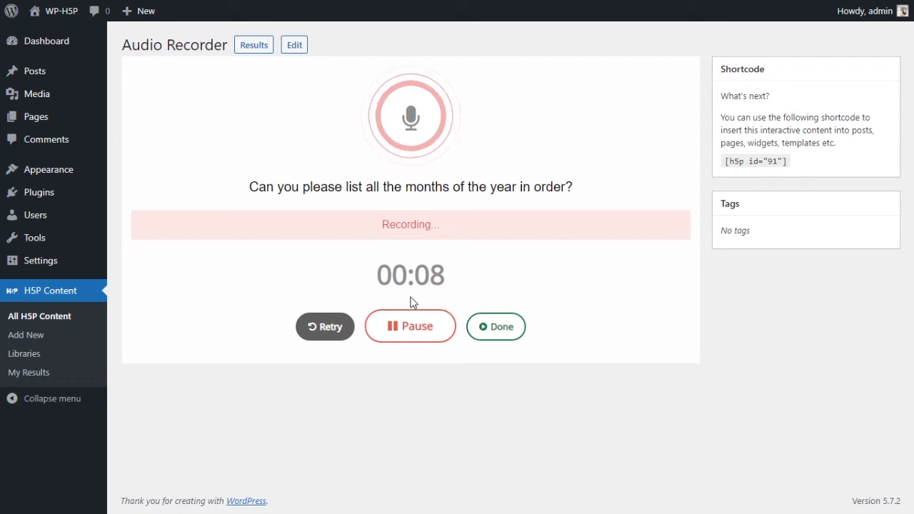
click(409, 327)
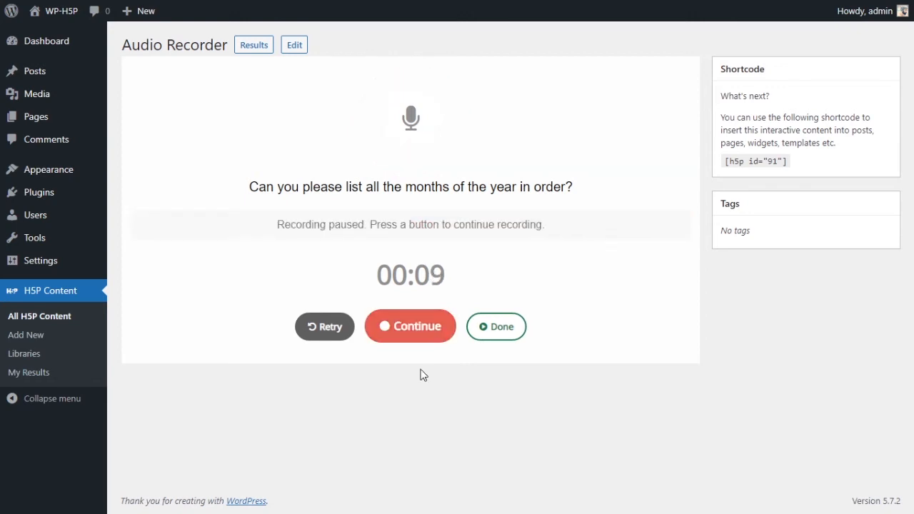
double_click(410, 275)
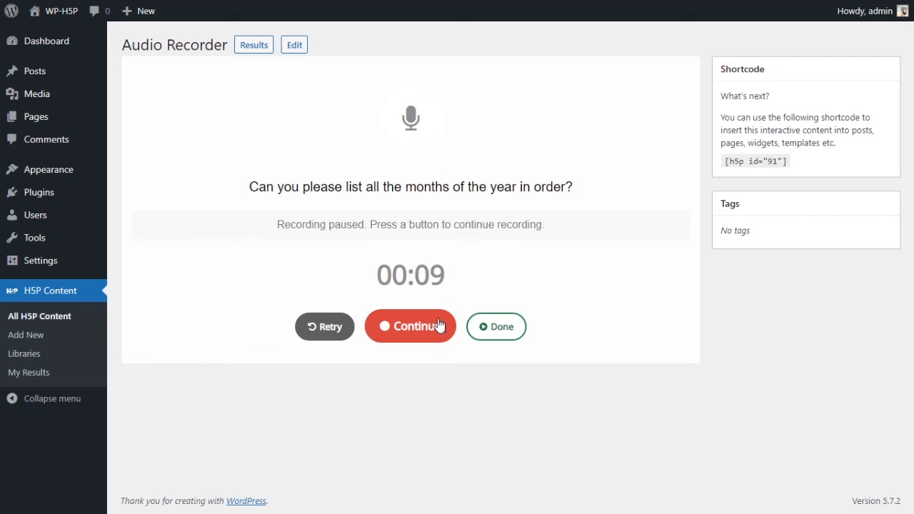
mouse_move(417, 325)
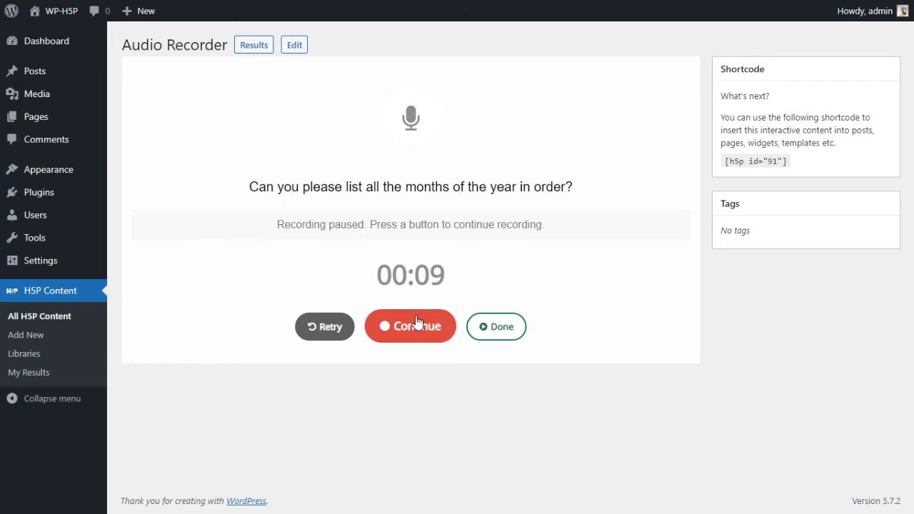
click(410, 326)
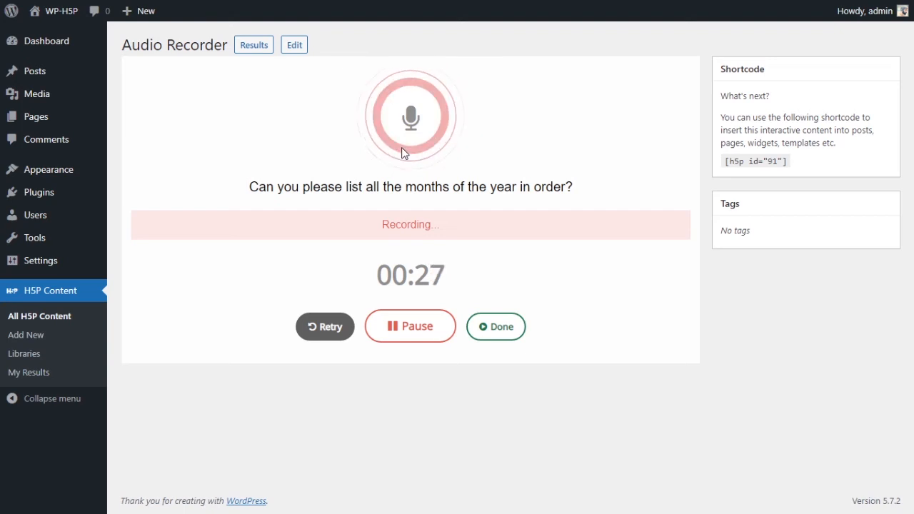
mouse_move(511, 307)
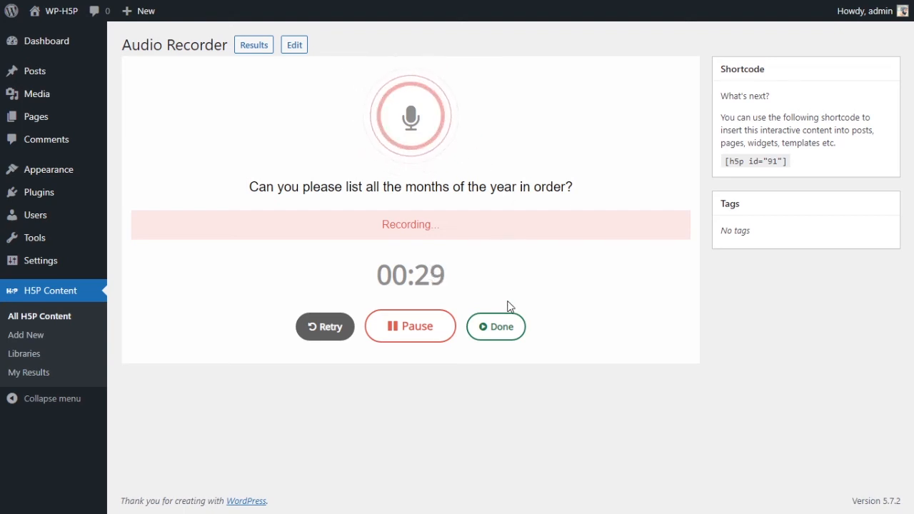
click(496, 326)
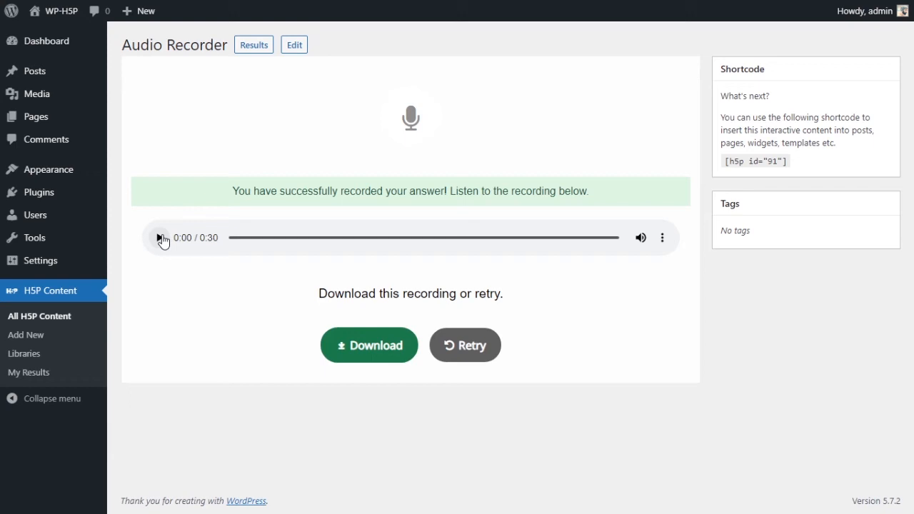
- Play back the 30-second answer, leaving playback paused at 0:21
click(159, 238)
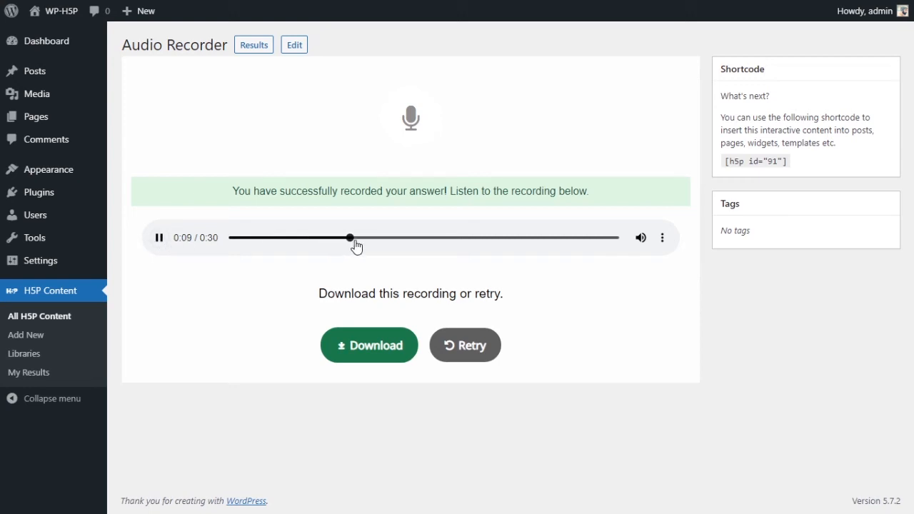
mouse_move(505, 246)
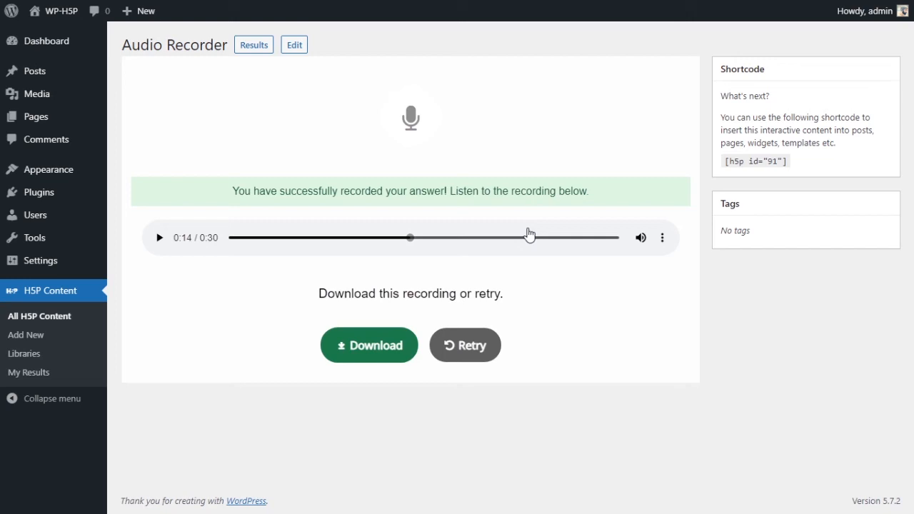
mouse_move(379, 224)
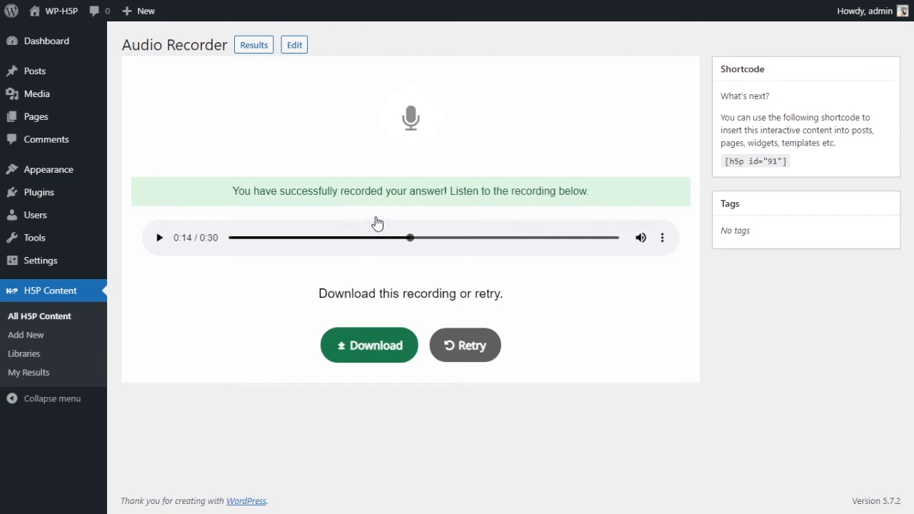
mouse_move(403, 228)
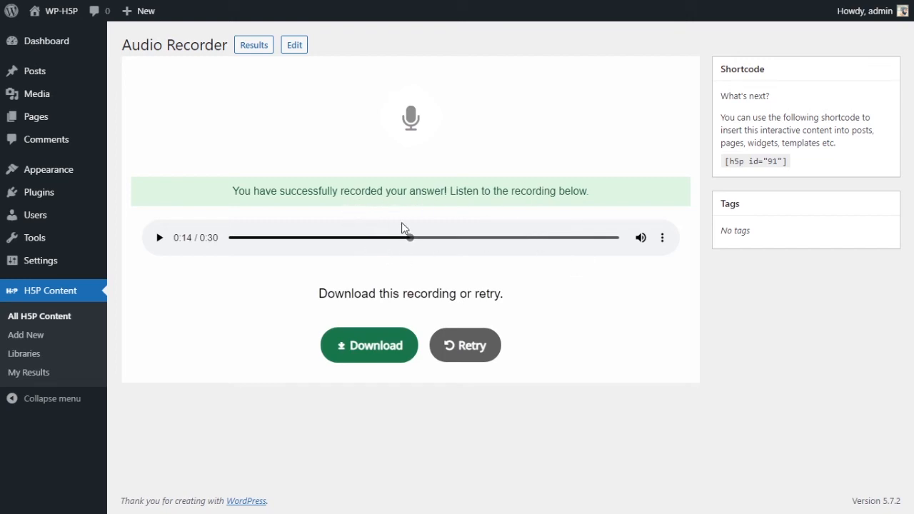
click(158, 237)
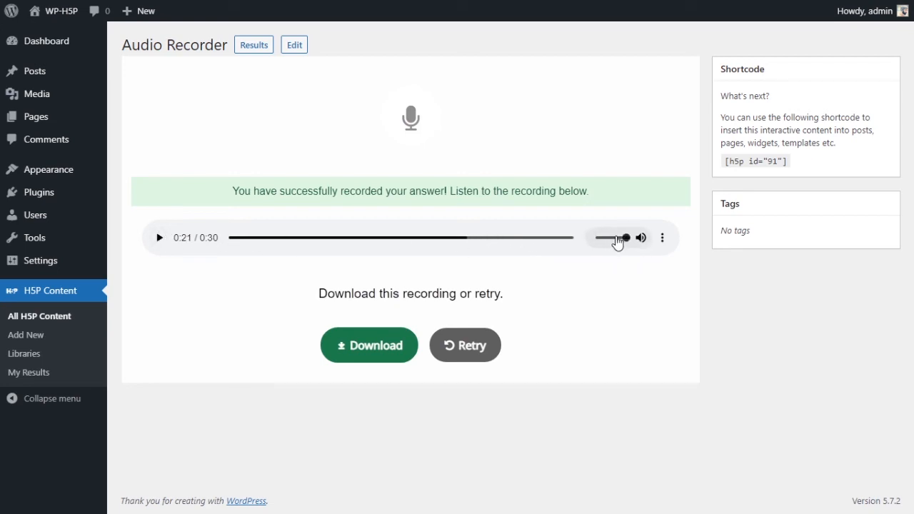
click(661, 237)
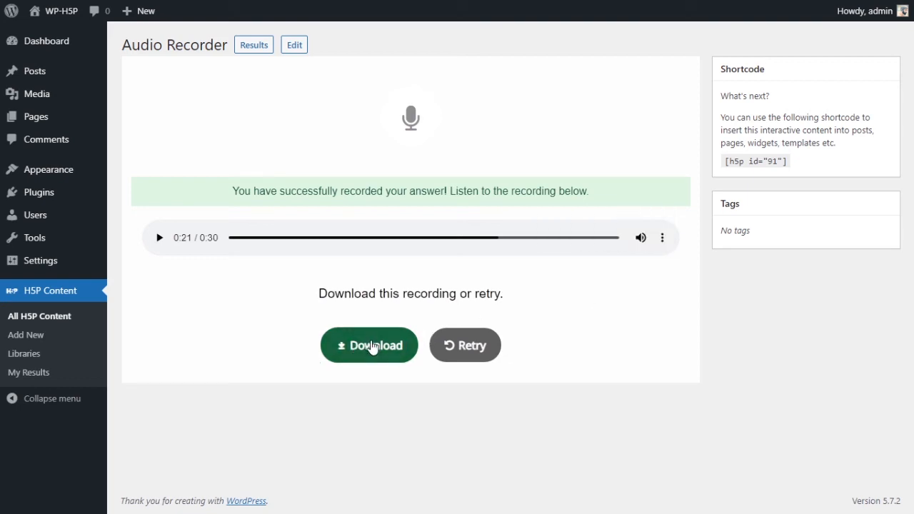
mouse_move(434, 298)
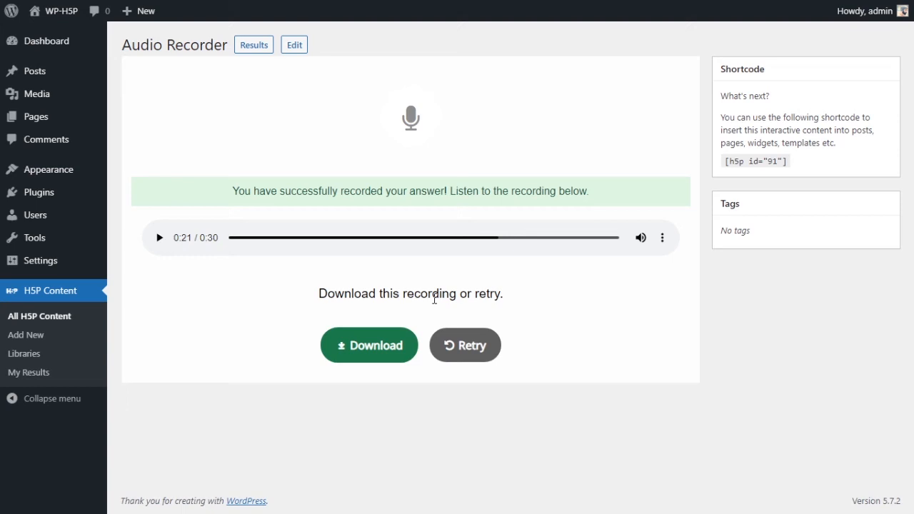
- Download the recording as the 2.8 MB file can-you-please-list-.wav
click(369, 345)
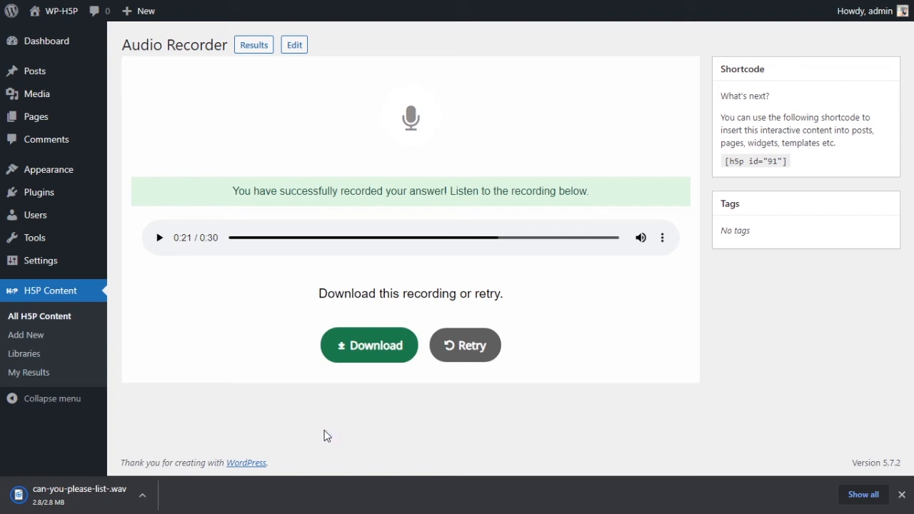
mouse_move(484, 341)
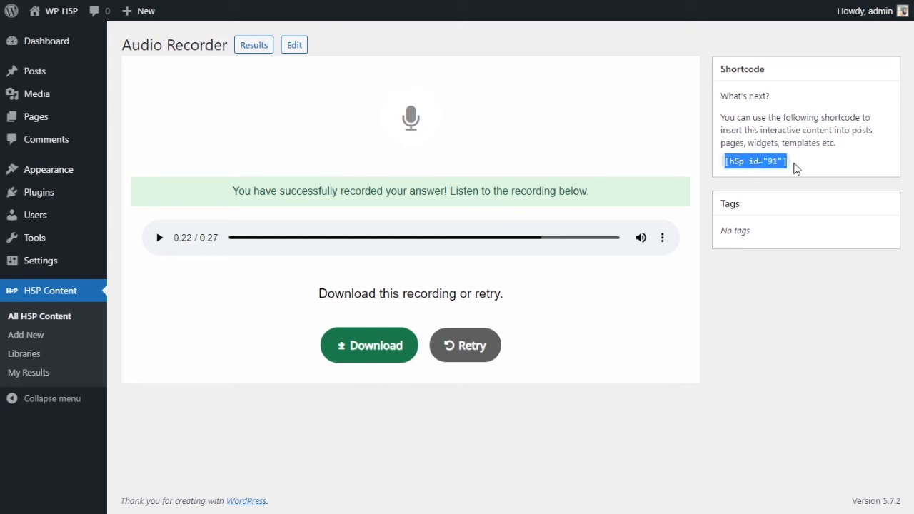
mouse_move(497, 157)
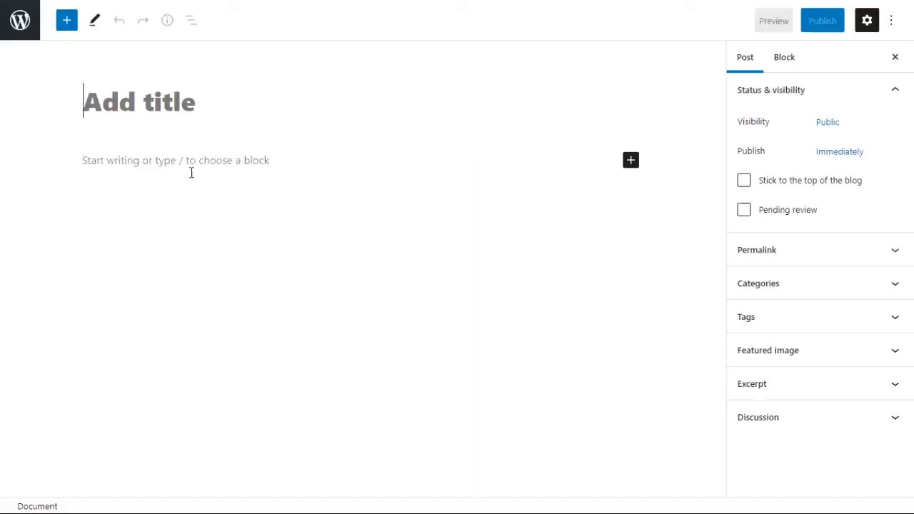
- Title a new post '#40 Audio Recorder' and open the block inserter below the title
text(#40)
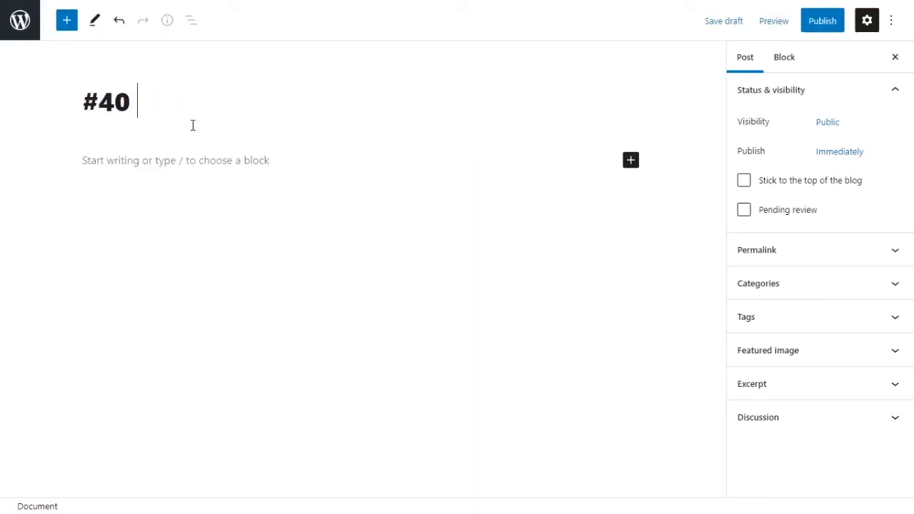
text(Audio)
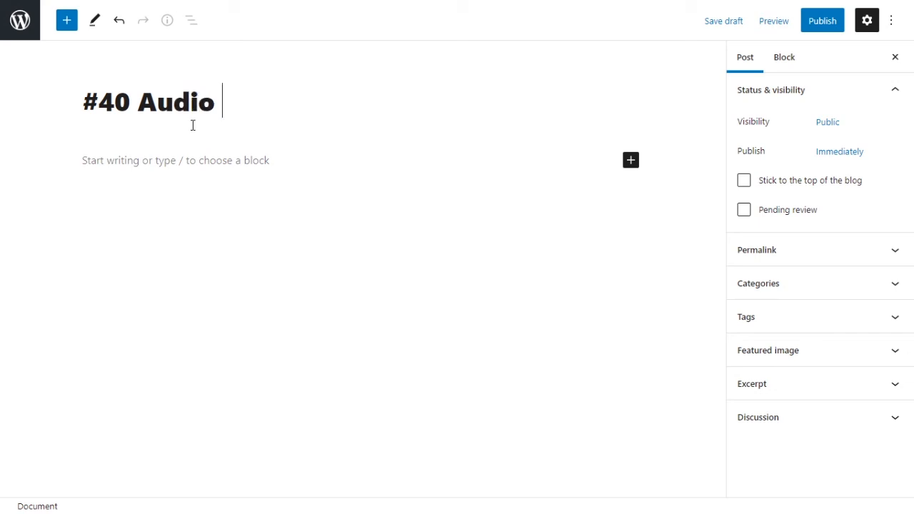
text(Recorder)
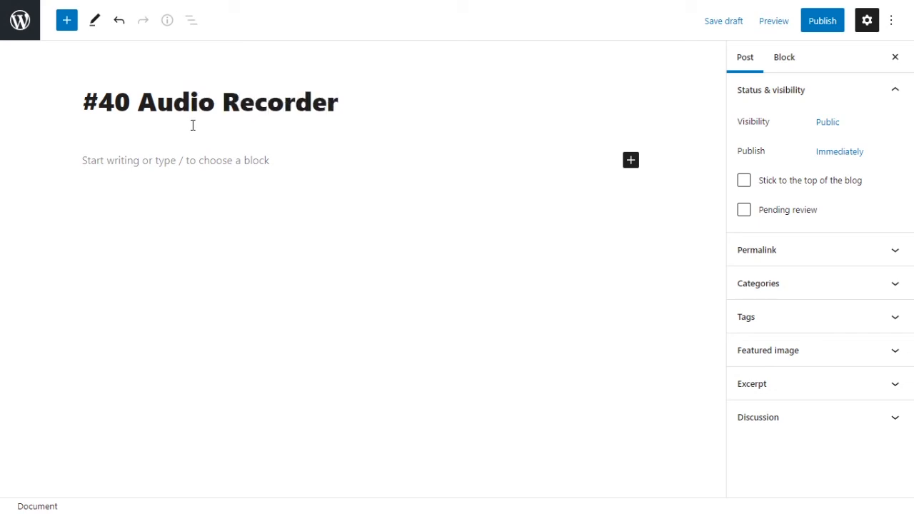
click(630, 159)
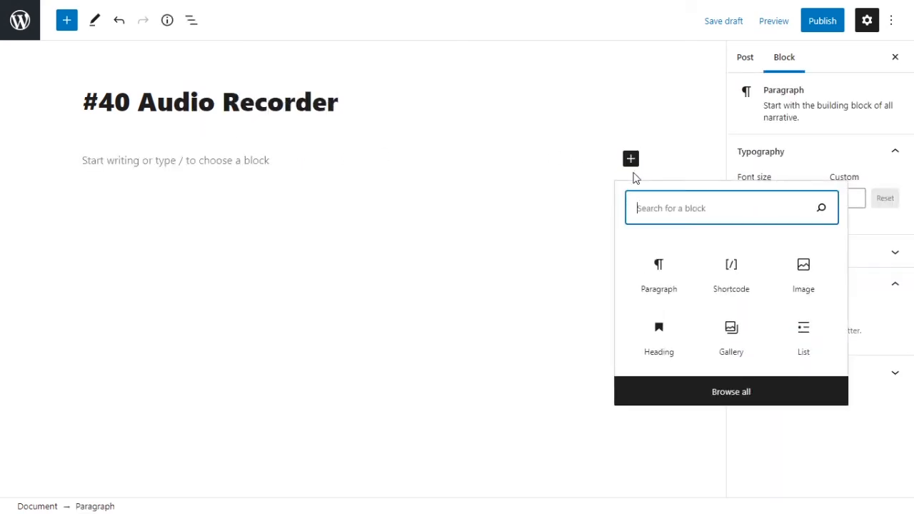
mouse_move(732, 273)
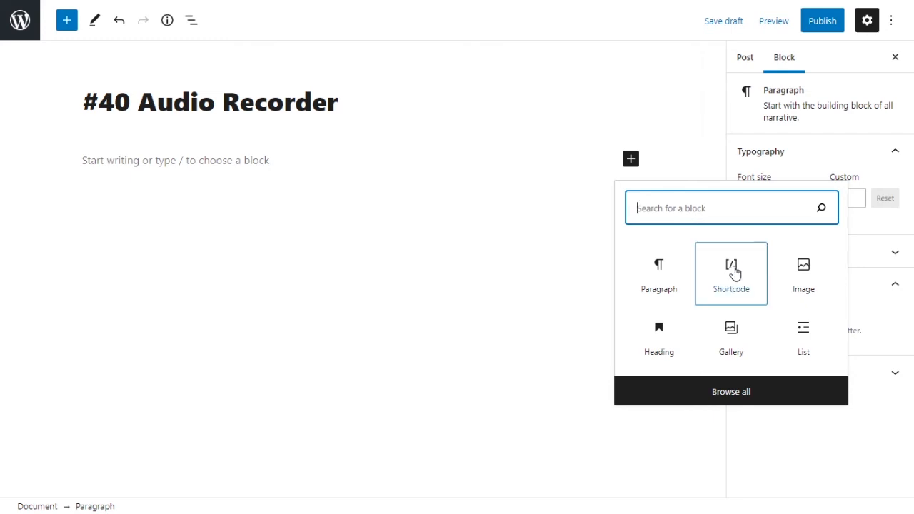
- Insert a Shortcode block via the 'sho' inserter search
text(sho)
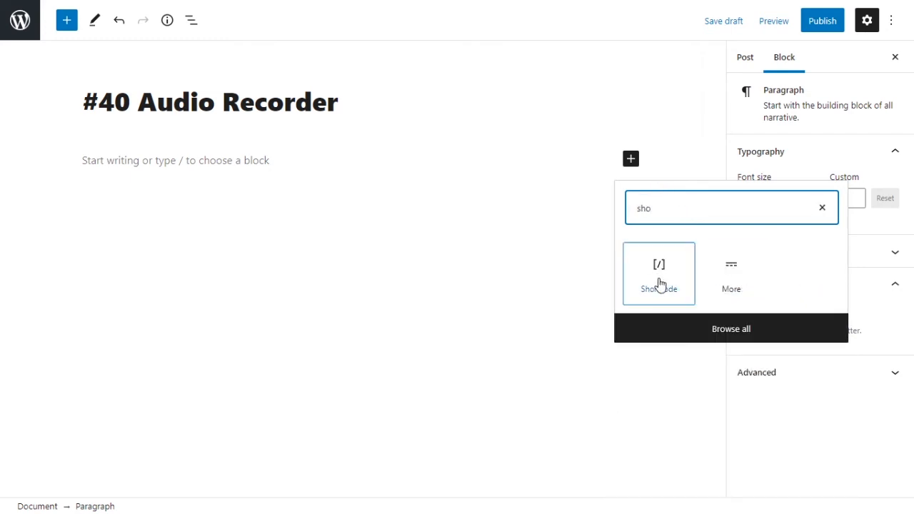
click(659, 273)
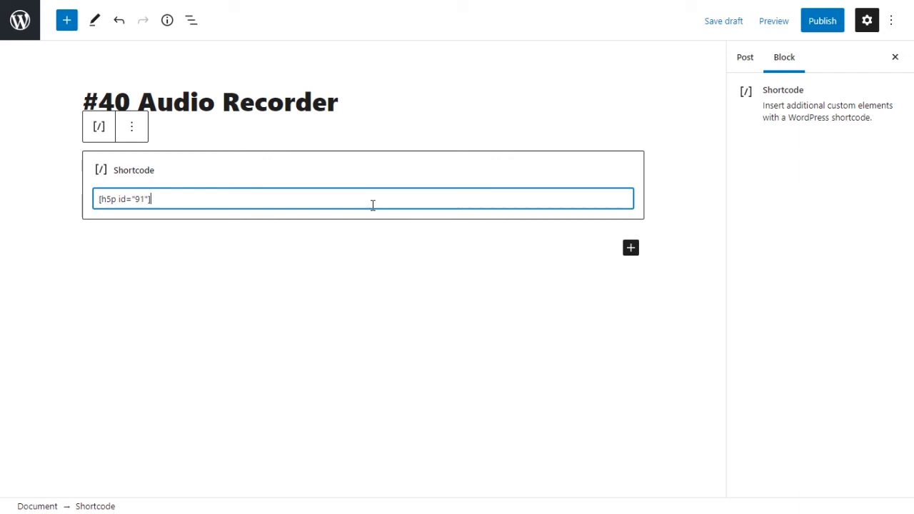
mouse_move(377, 241)
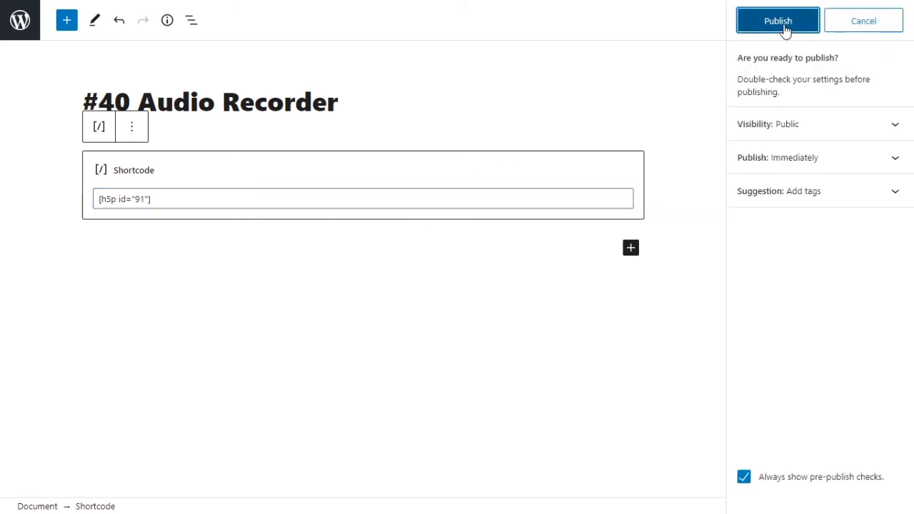
- Publish the '#40 Audio Recorder' post and view it live
click(777, 20)
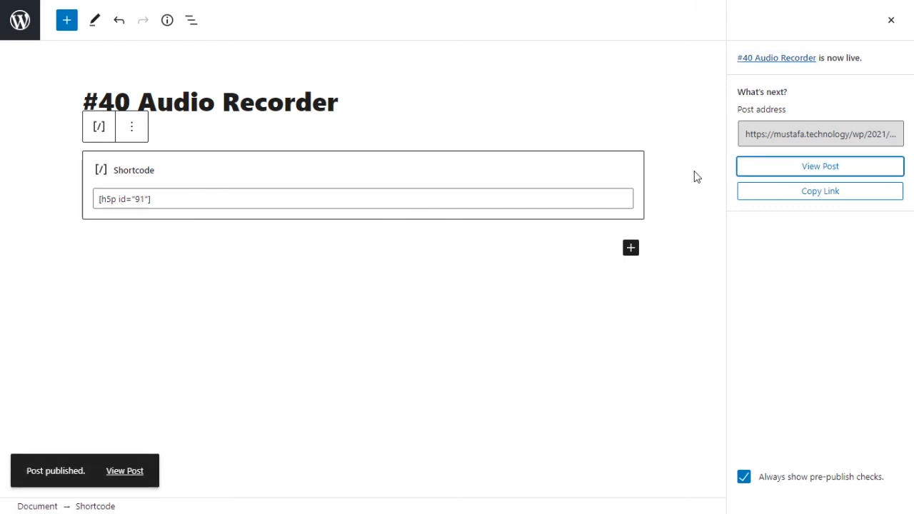
click(820, 166)
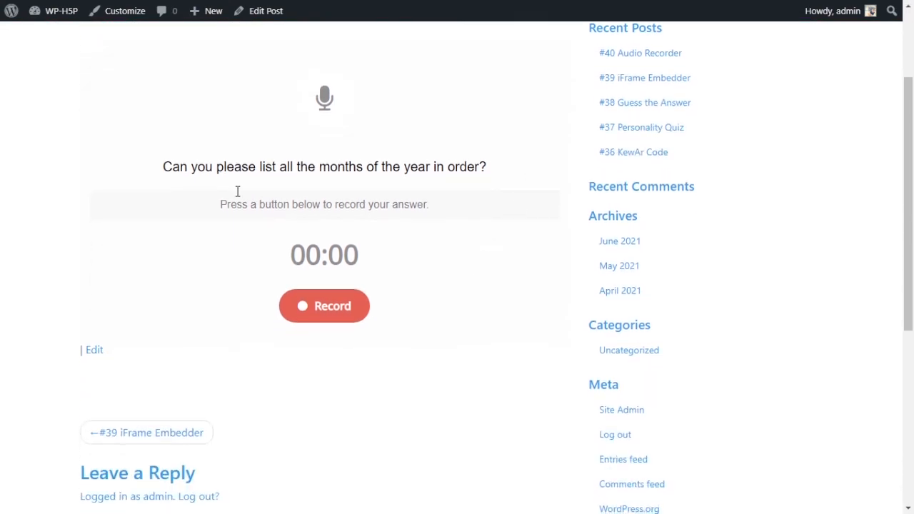
mouse_move(246, 264)
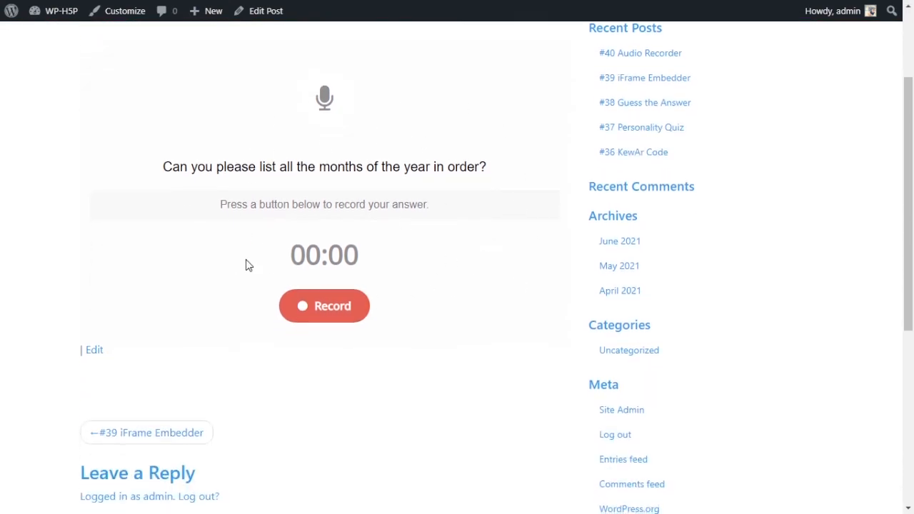
- Start the H5P audio recorder from the top of the live post
scroll(up, 3)
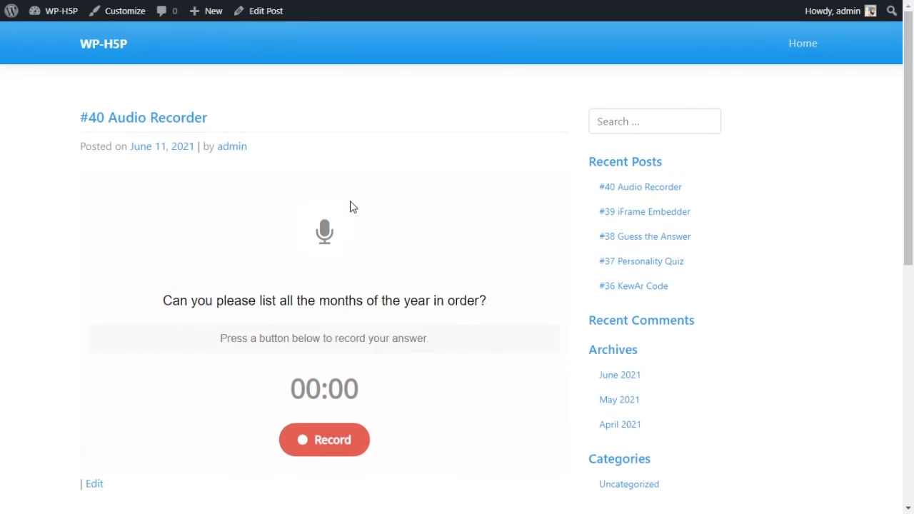
mouse_move(378, 152)
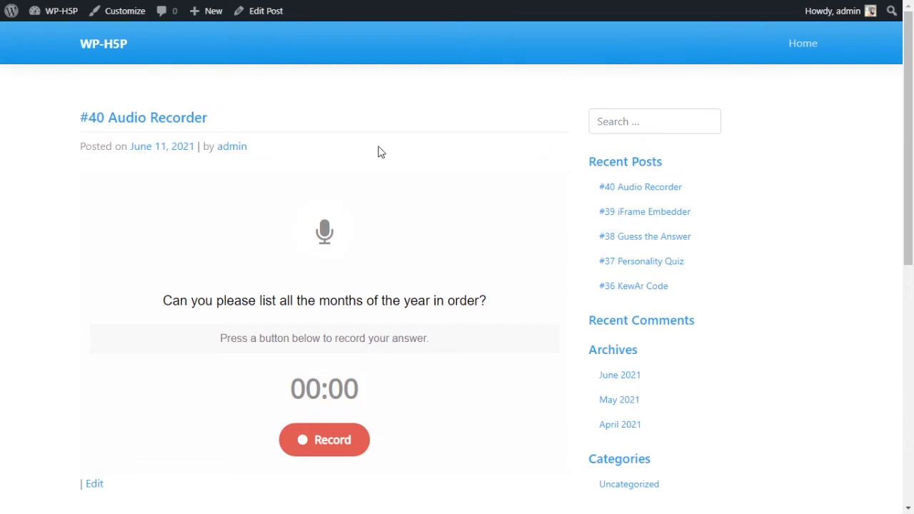
mouse_move(347, 133)
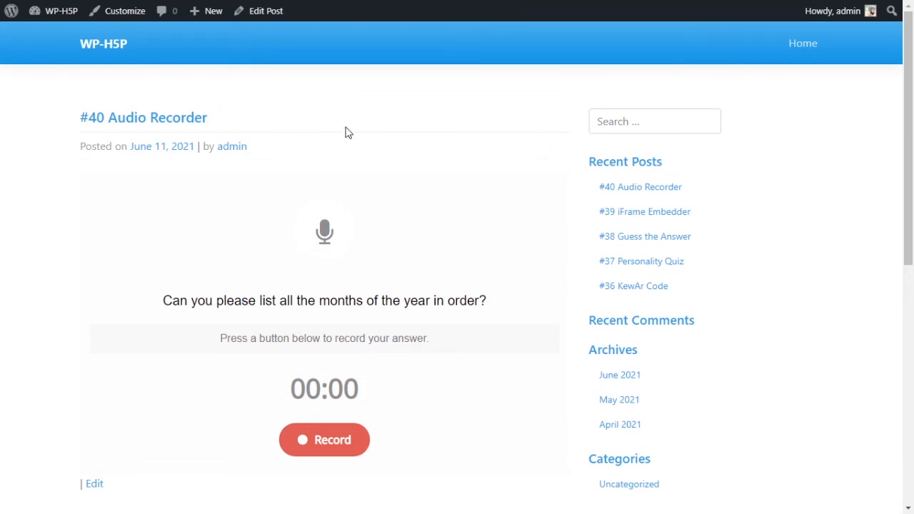
click(324, 439)
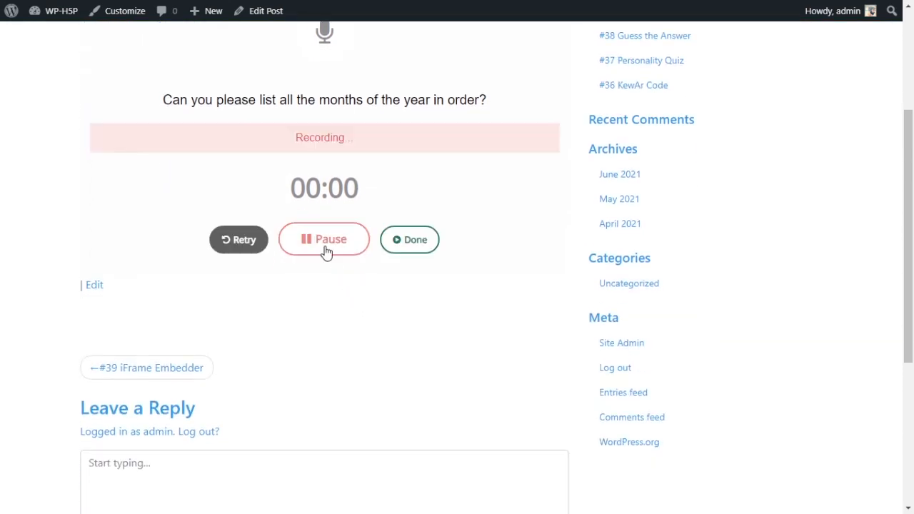
- Pause, resume, then pause the recording again at 00:07
scroll(up, 3)
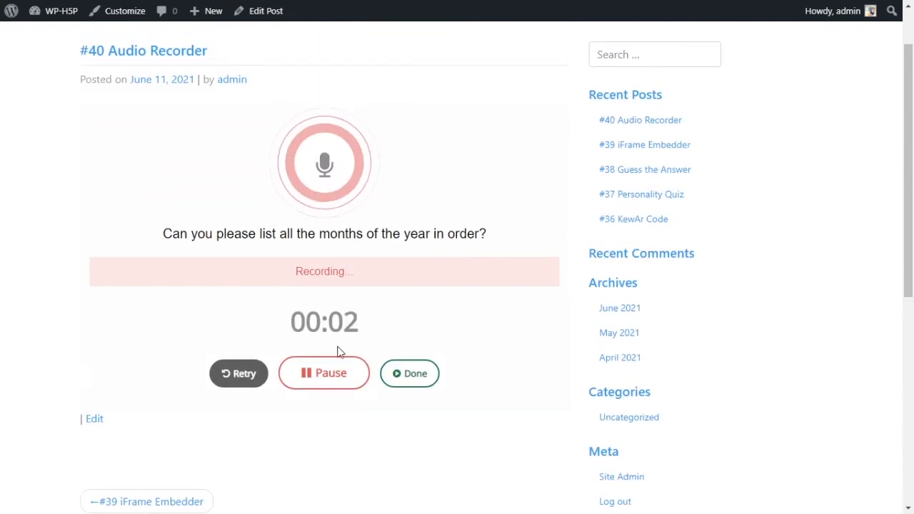
click(324, 372)
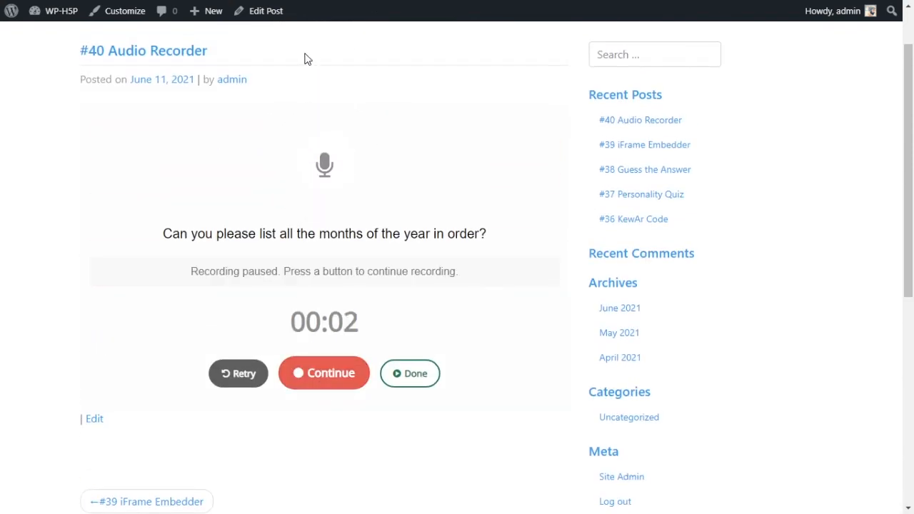
mouse_move(256, 91)
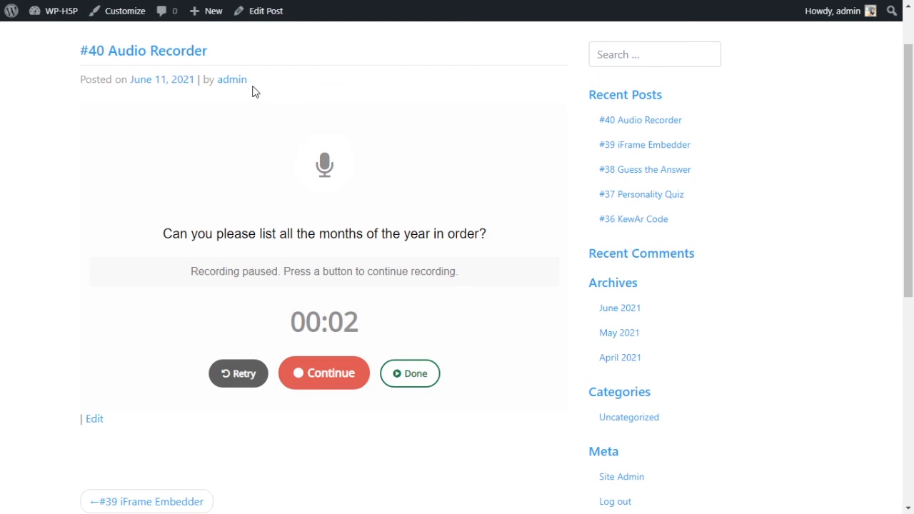
mouse_move(213, 193)
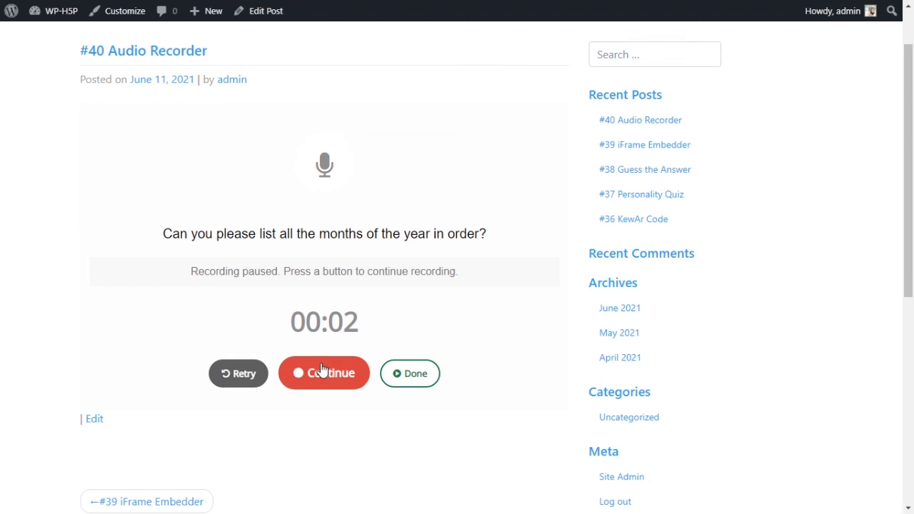
click(323, 373)
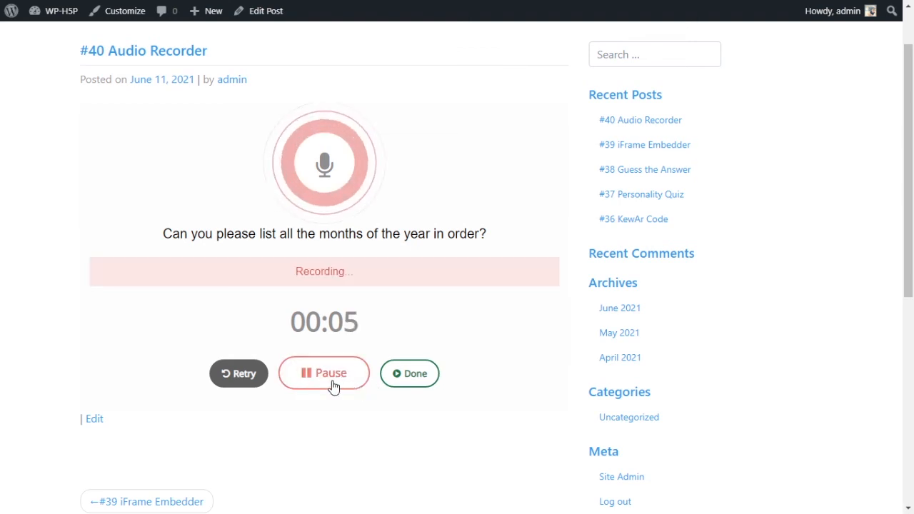
click(323, 373)
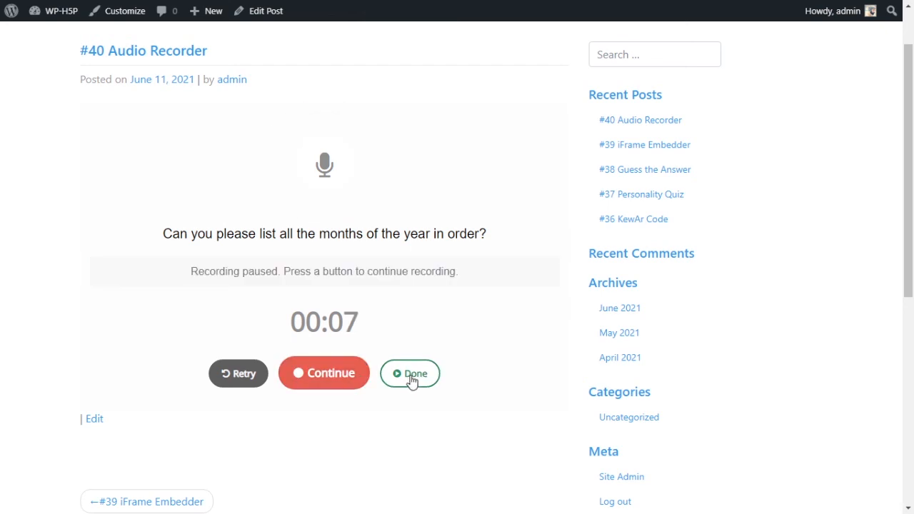
- Finish the 7-second recording with Done to show the player and Download/Retry buttons
click(410, 373)
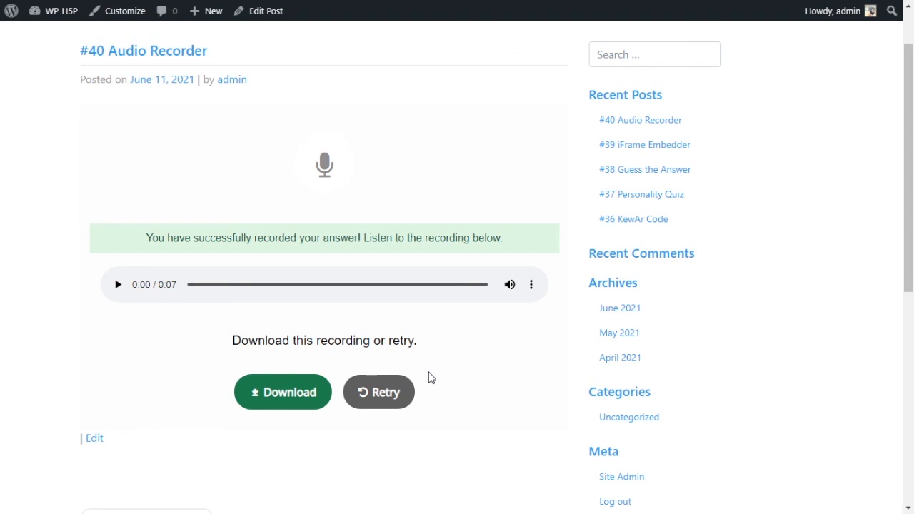
mouse_move(420, 367)
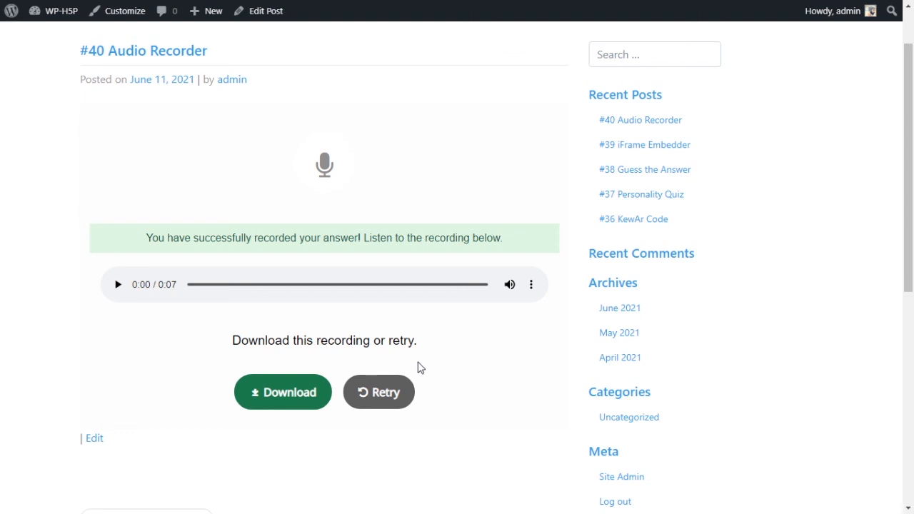
mouse_move(398, 407)
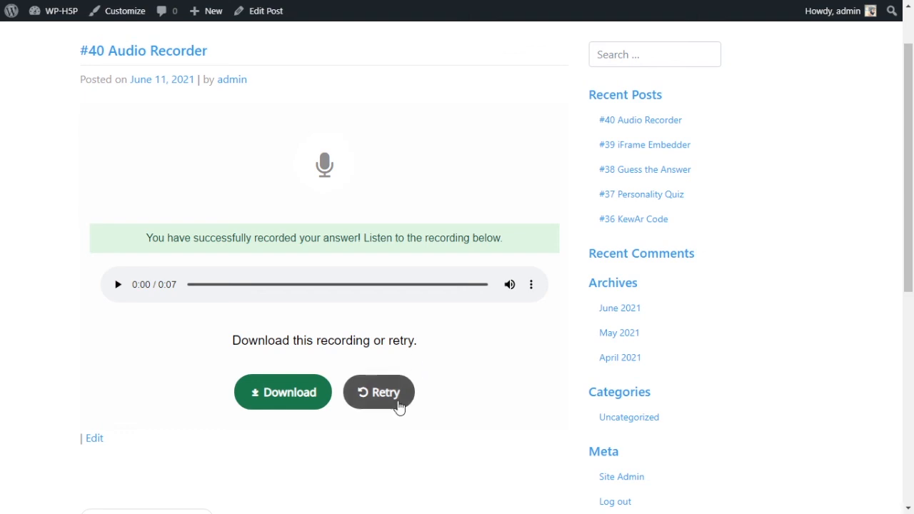
mouse_move(328, 389)
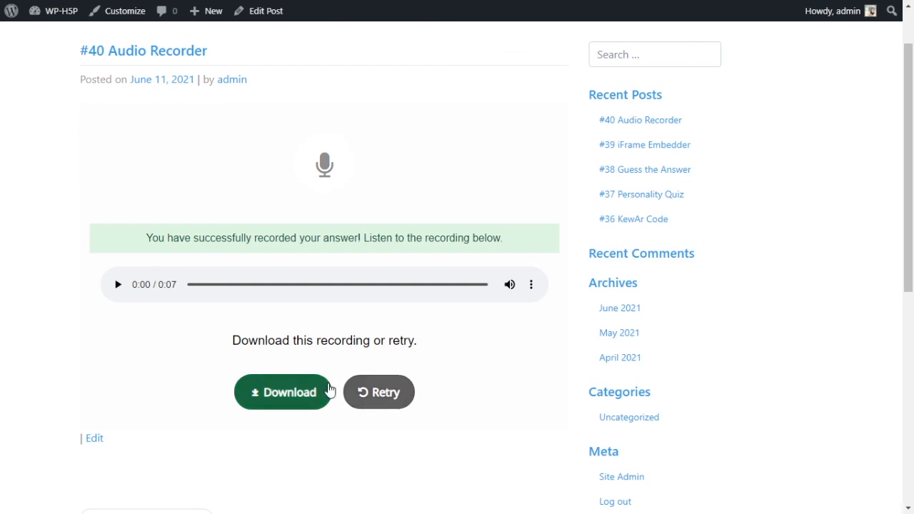
mouse_move(303, 396)
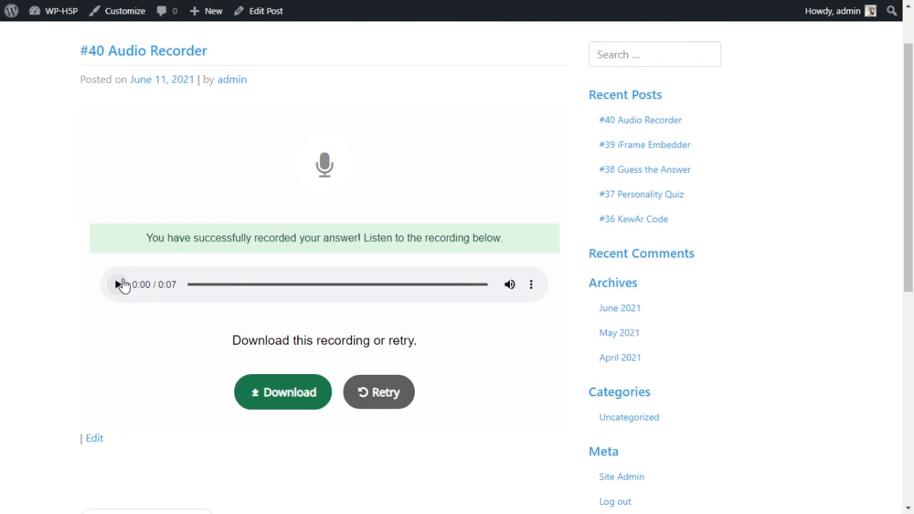
mouse_move(340, 223)
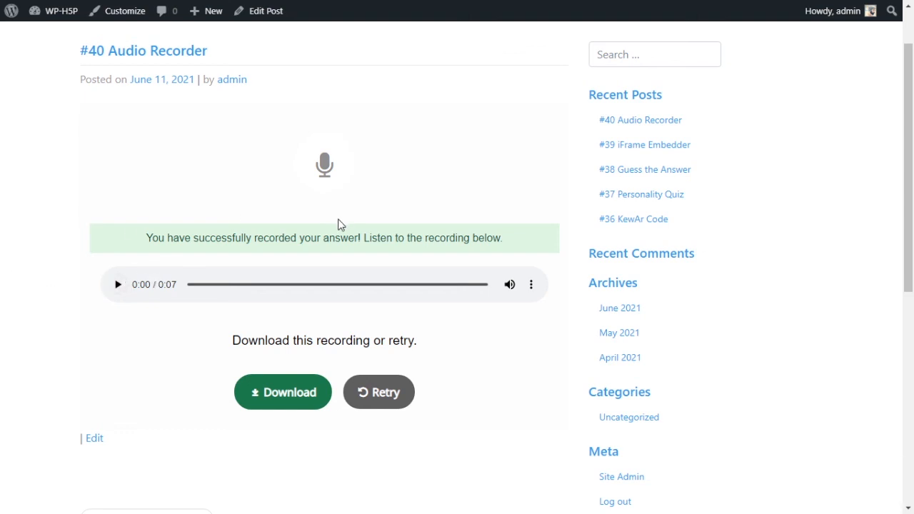
mouse_move(322, 209)
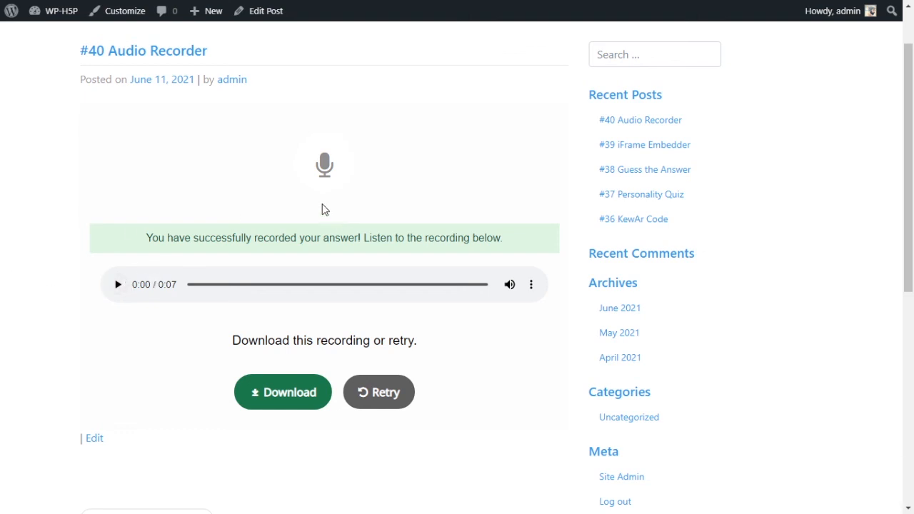
mouse_move(323, 170)
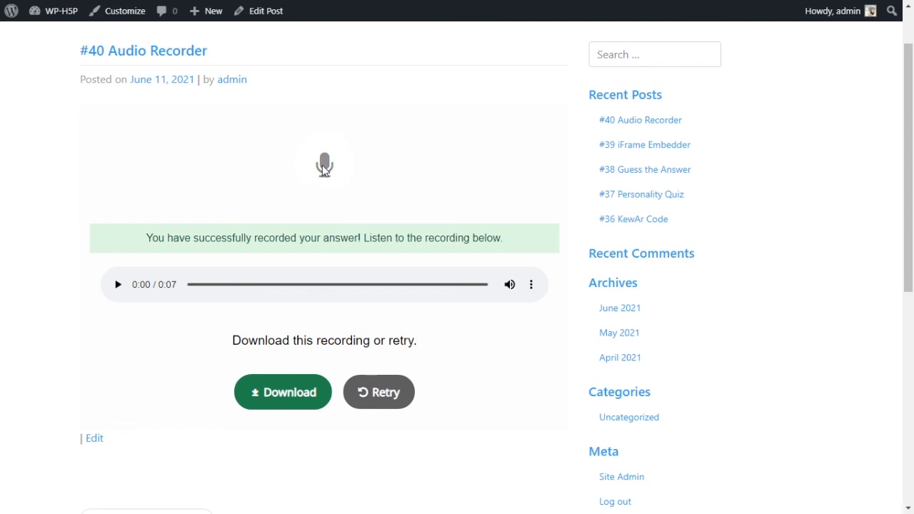
mouse_move(320, 178)
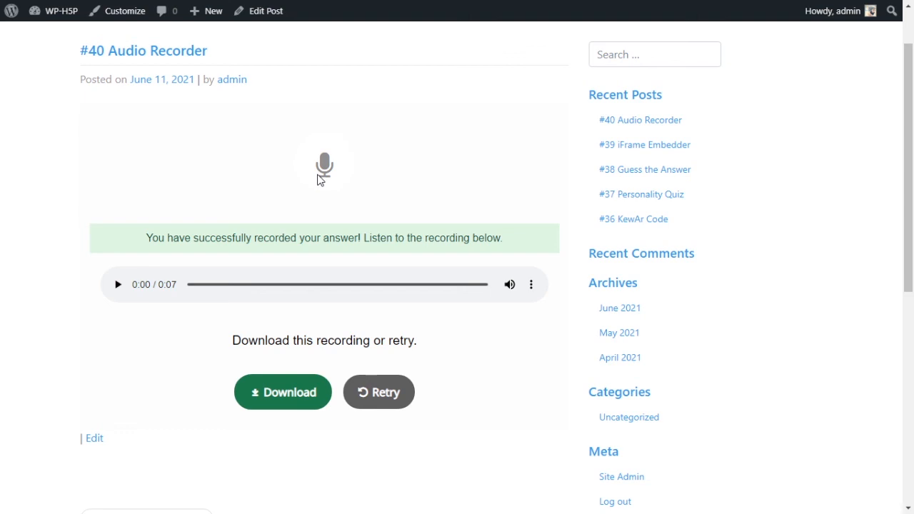
mouse_move(279, 337)
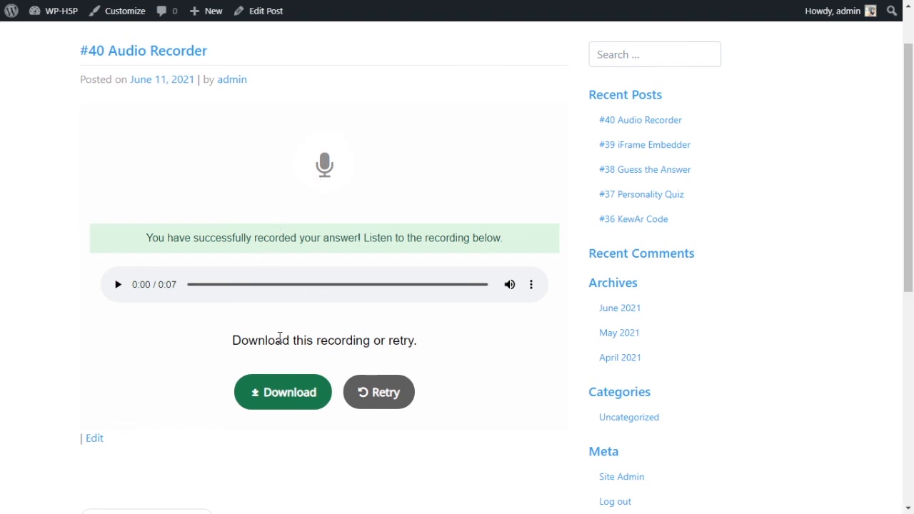
mouse_move(363, 323)
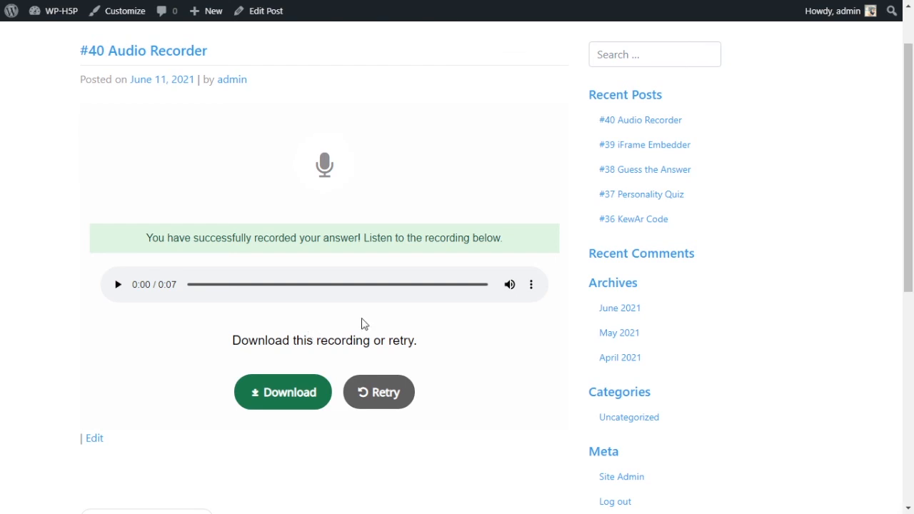
mouse_move(230, 346)
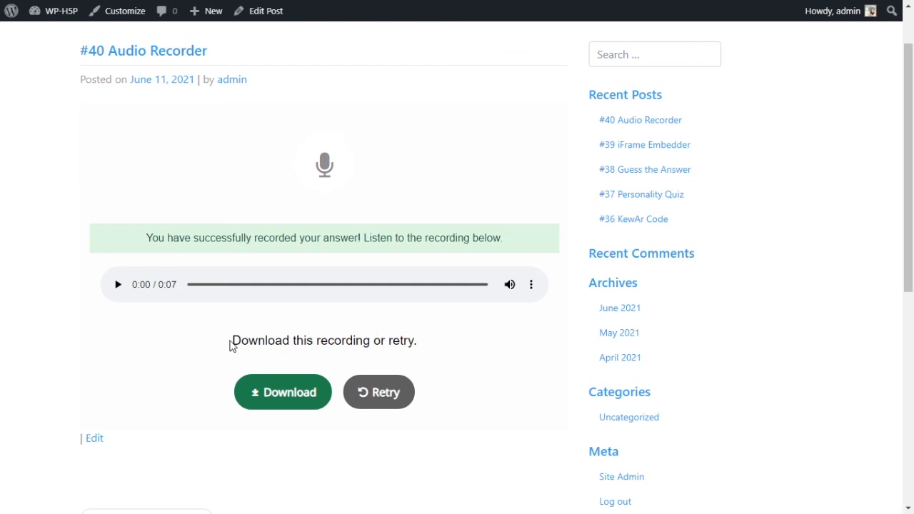
mouse_move(425, 347)
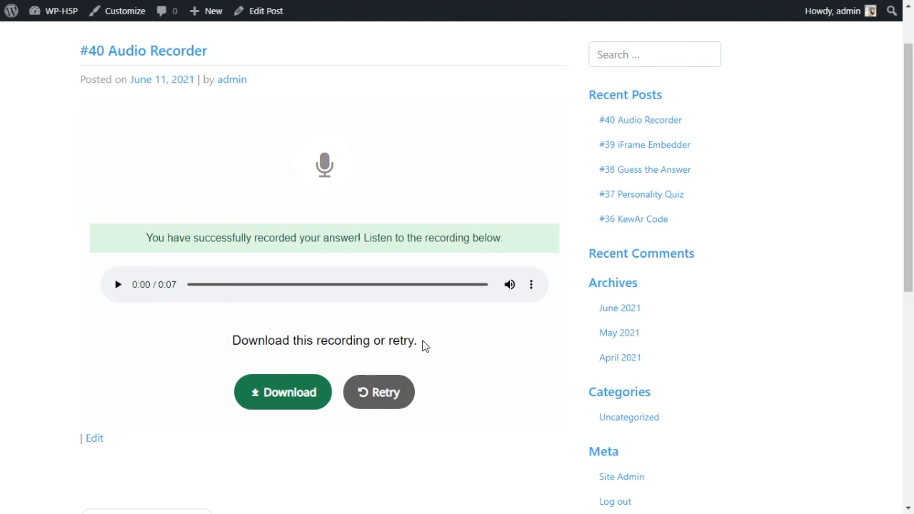
mouse_move(425, 340)
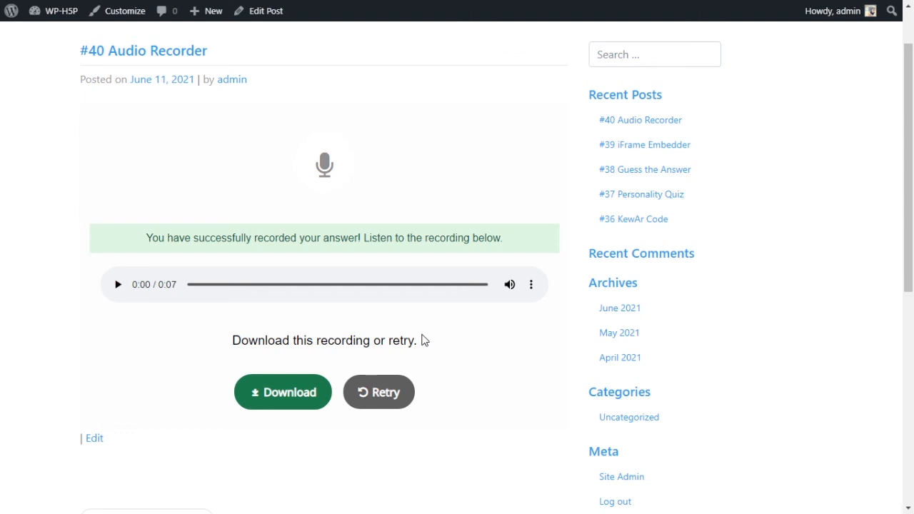
mouse_move(532, 354)
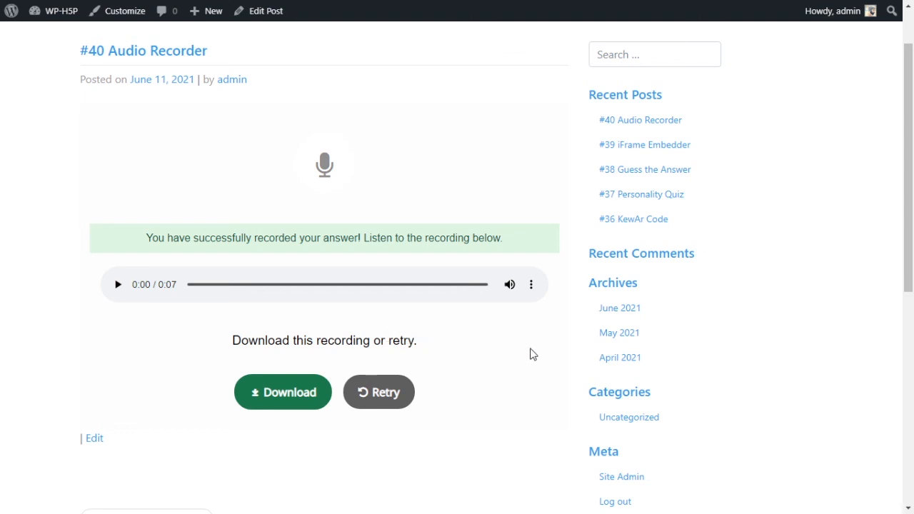